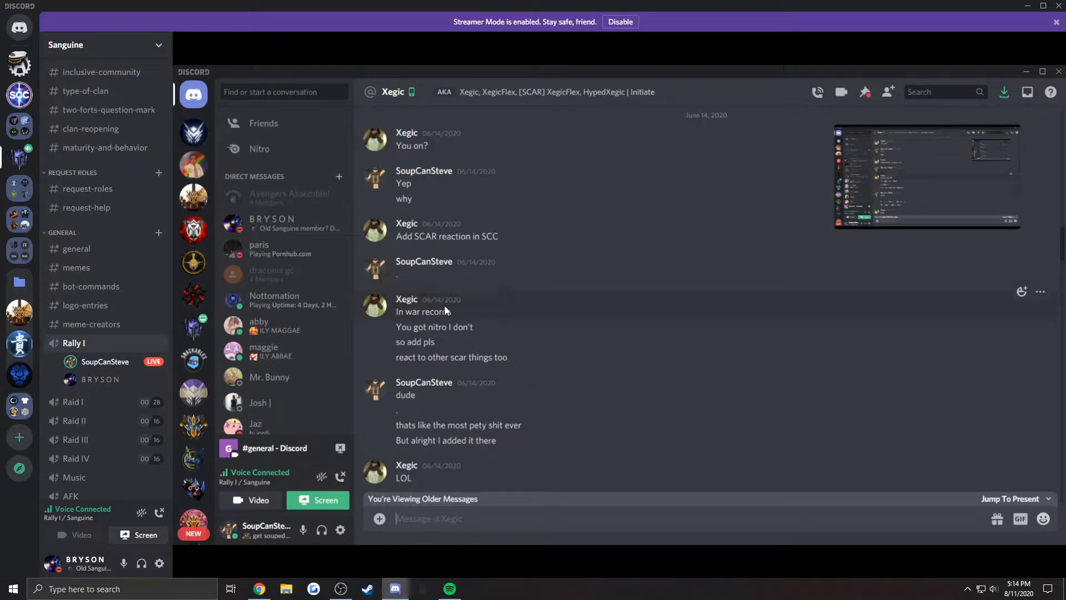
pyautogui.scroll(-3)
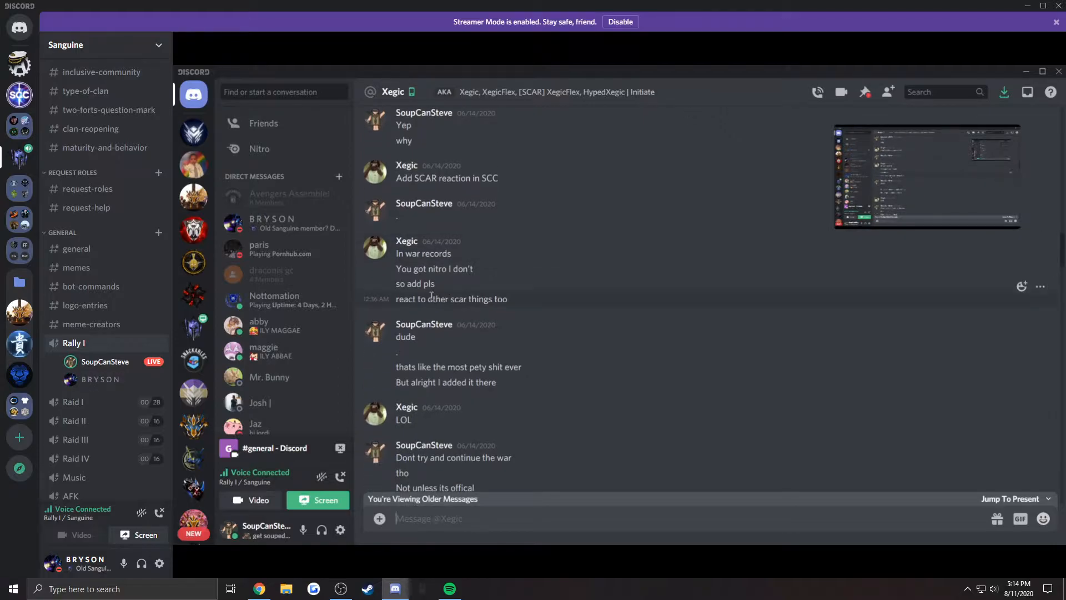
pyautogui.scroll(-3)
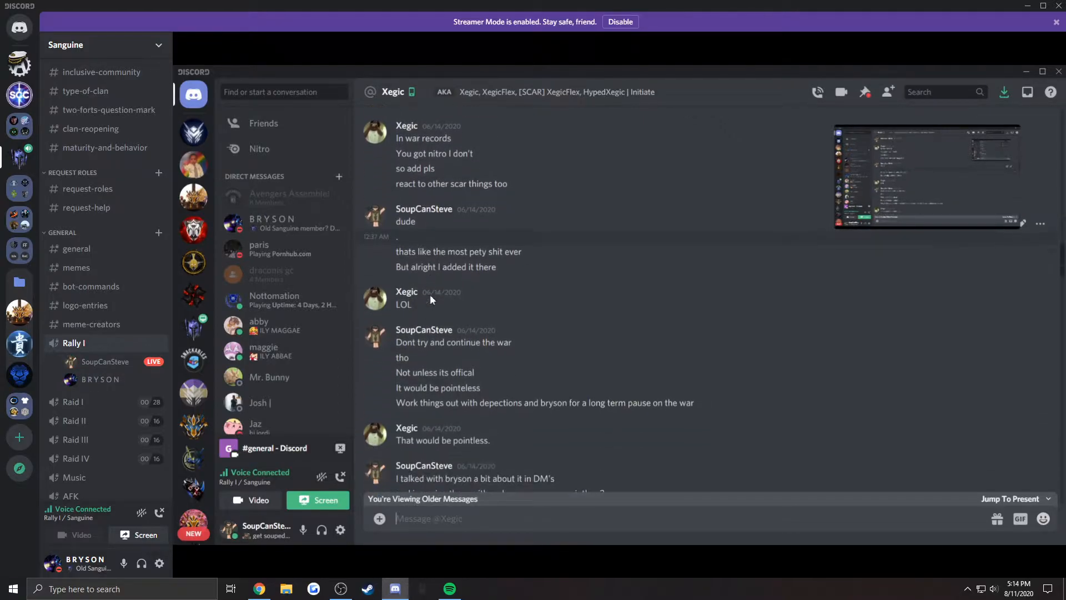
pyautogui.scroll(-3)
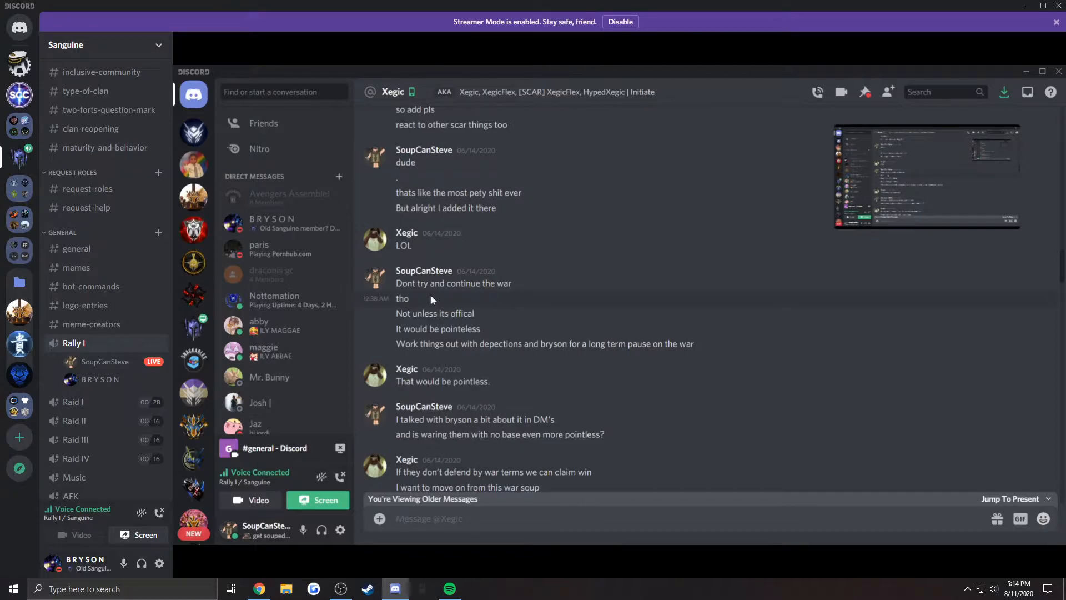
pyautogui.scroll(-3)
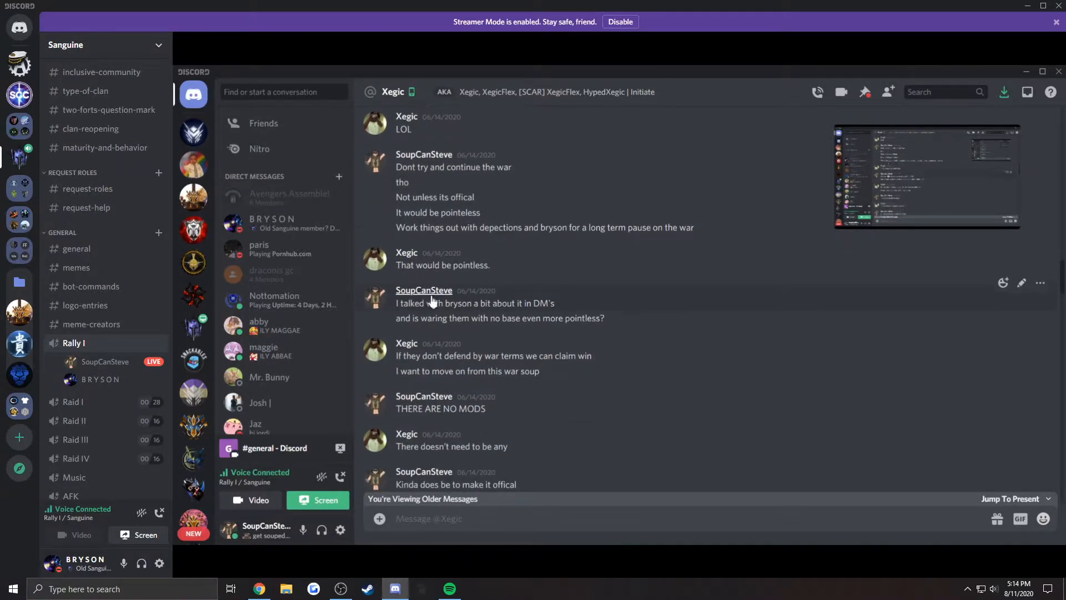
pyautogui.scroll(-3)
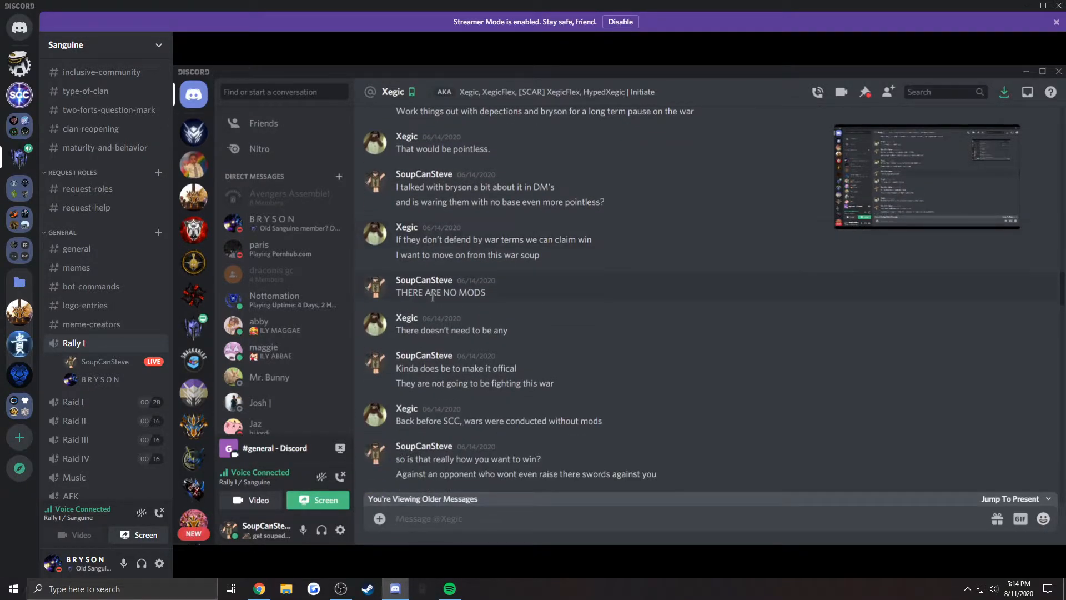
pyautogui.scroll(-3)
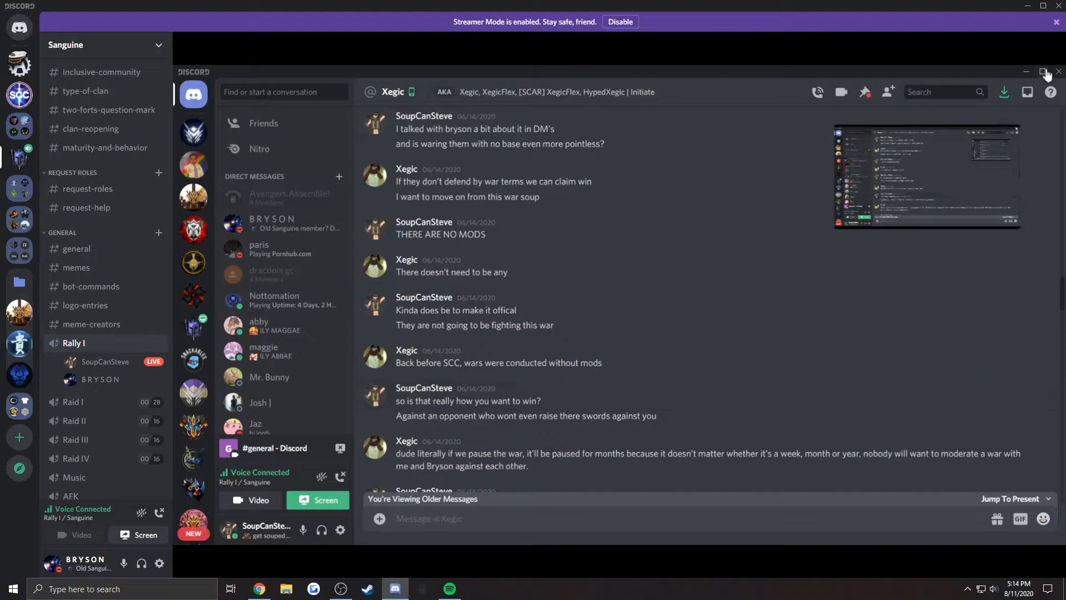
pyautogui.scroll(-3)
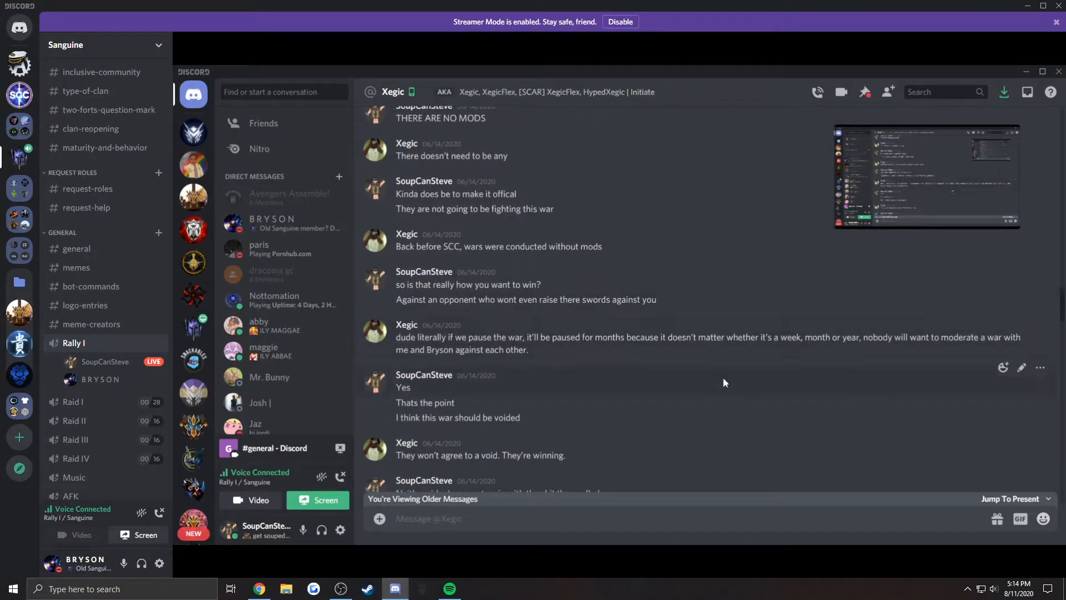
pyautogui.scroll(-3)
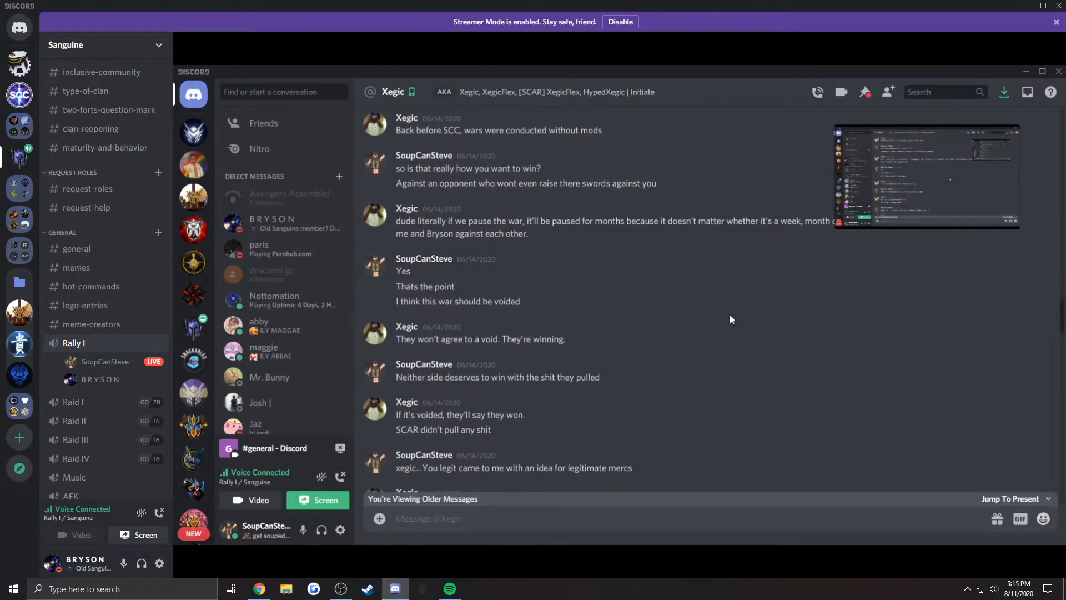
pyautogui.scroll(-3)
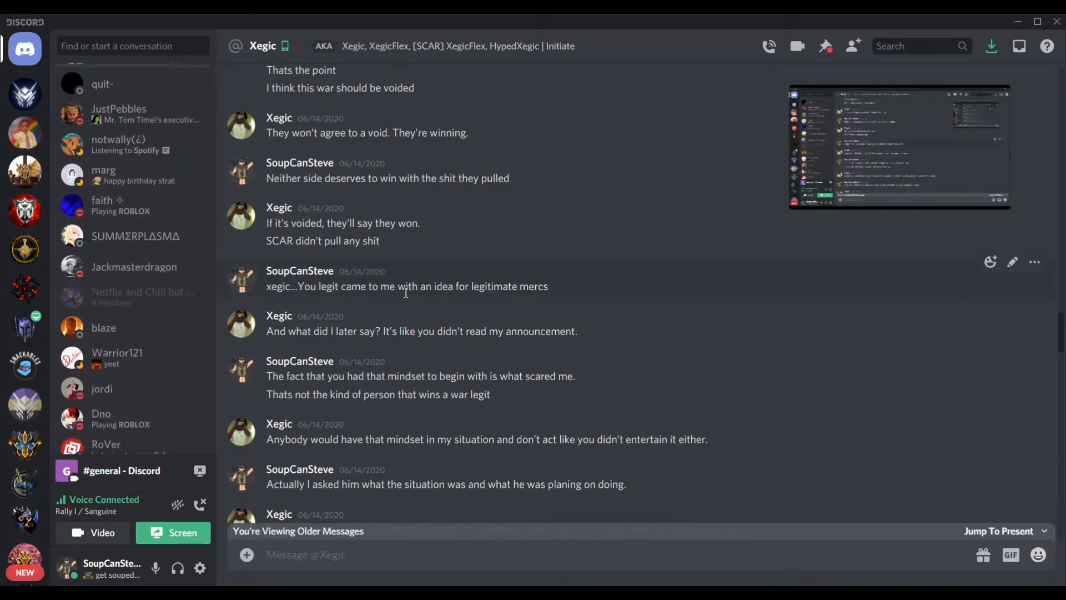
# Scroll the Xegic DM to the messages about exploiting, exploiters in the clan and wanting the war to end.
pyautogui.scroll(-3)
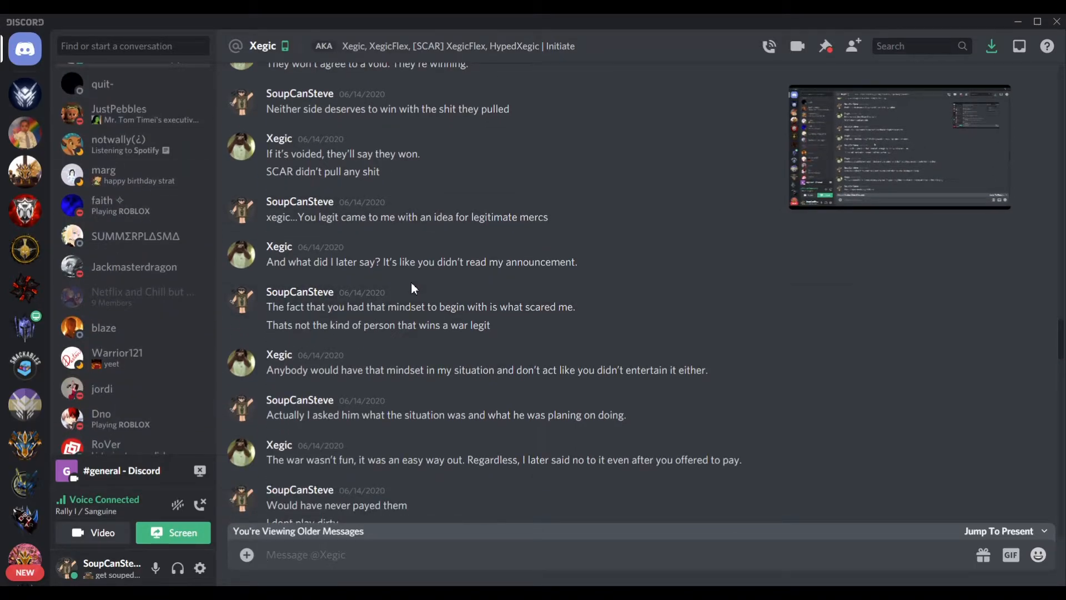
pyautogui.scroll(-3)
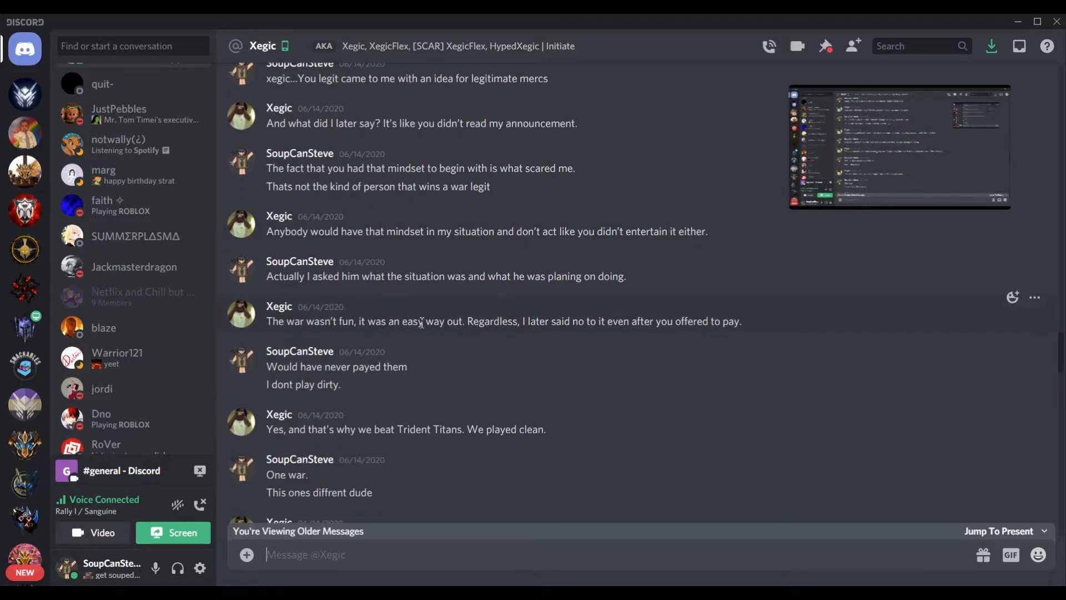
pyautogui.scroll(-3)
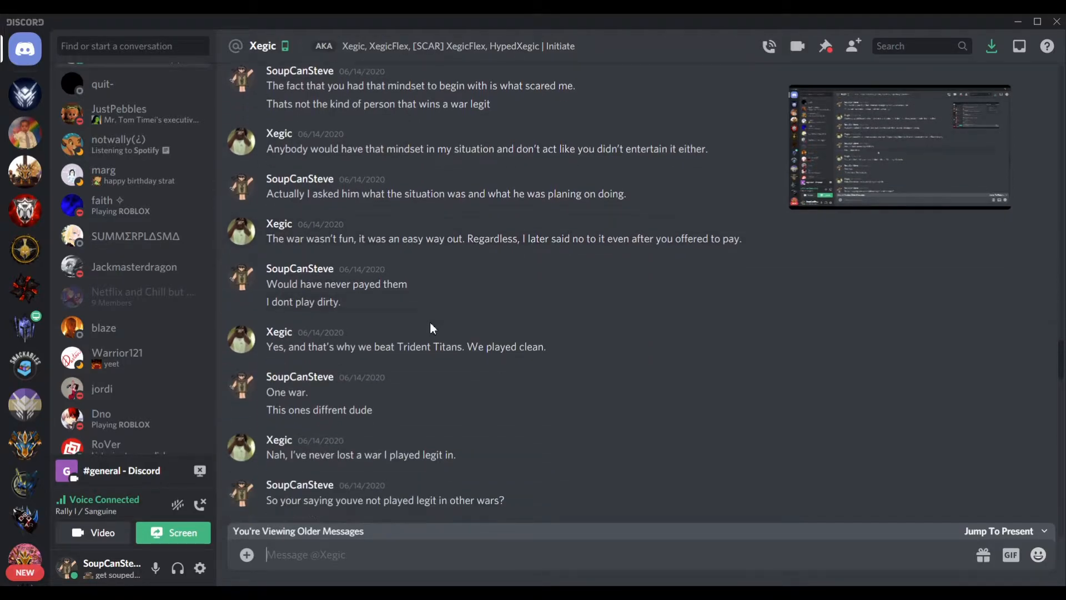
pyautogui.scroll(-3)
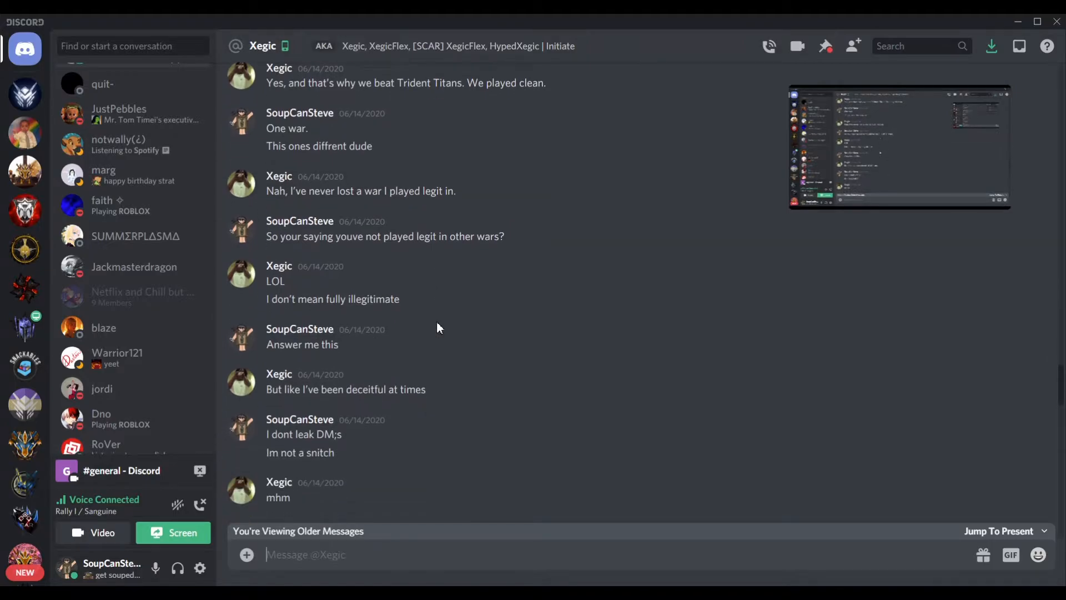
pyautogui.scroll(-3)
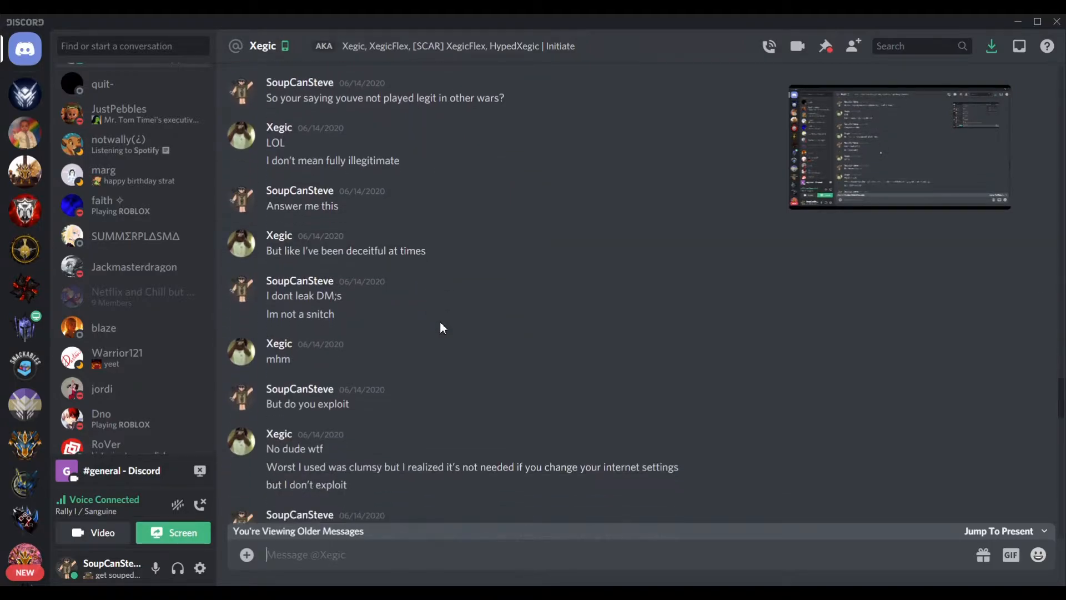
pyautogui.scroll(-3)
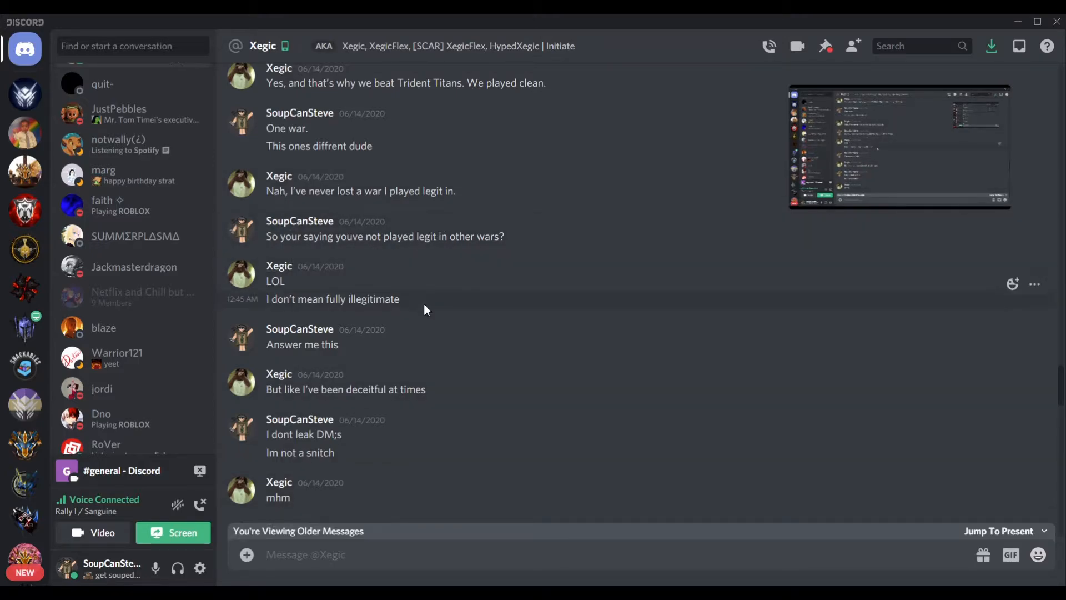
pyautogui.moveTo(503, 245)
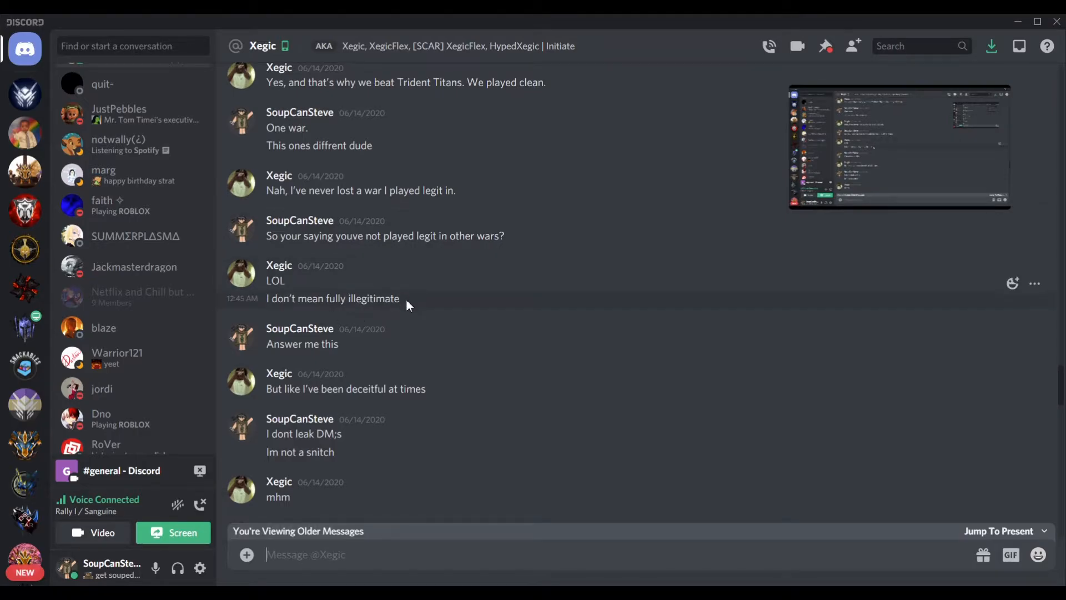
pyautogui.scroll(-3)
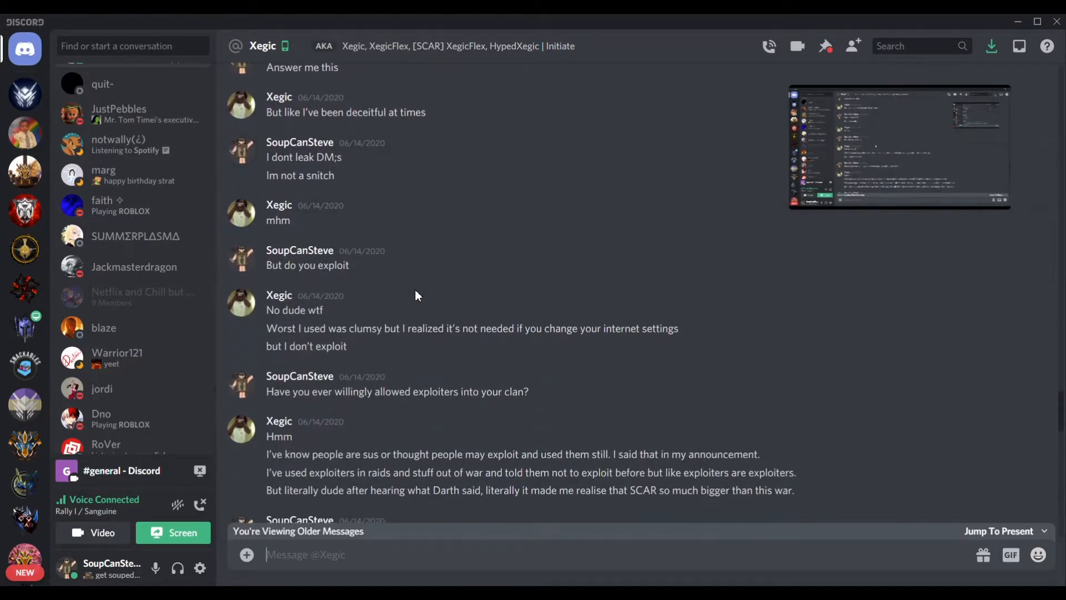
pyautogui.scroll(-3)
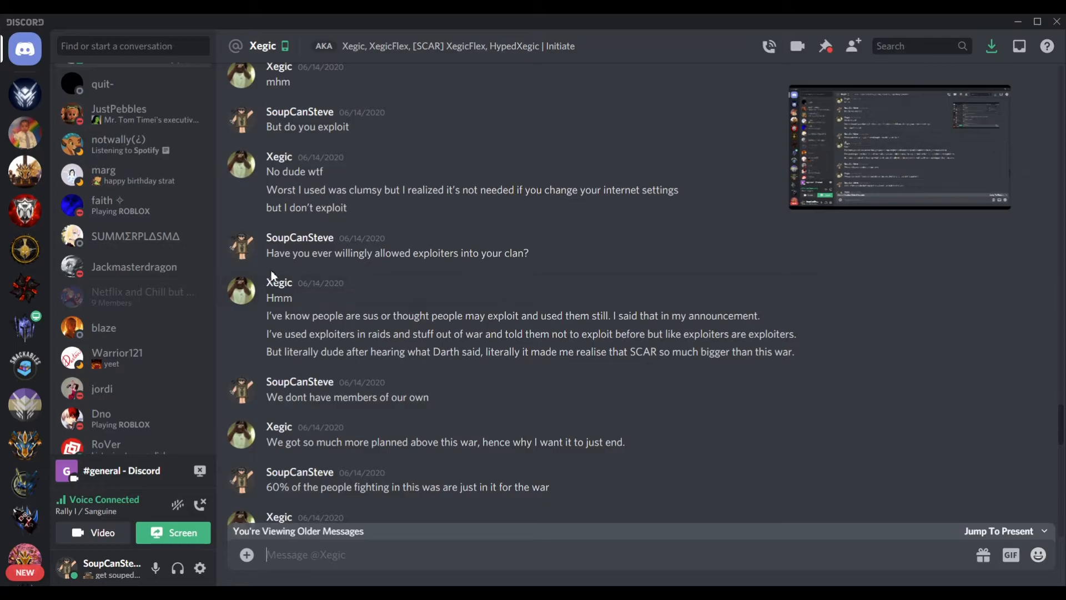
pyautogui.moveTo(310, 352)
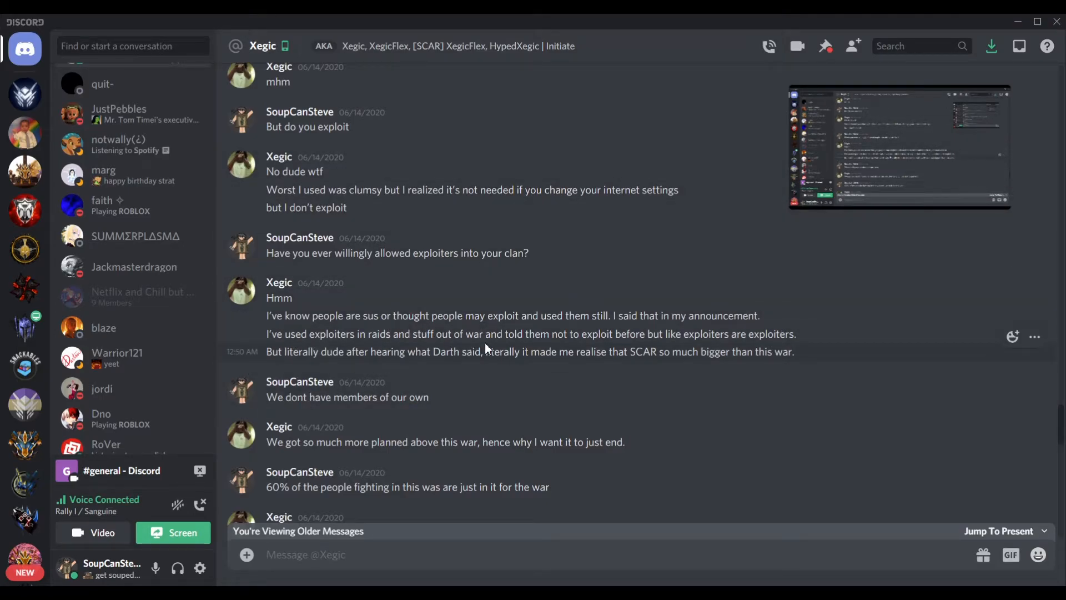
pyautogui.moveTo(465, 371)
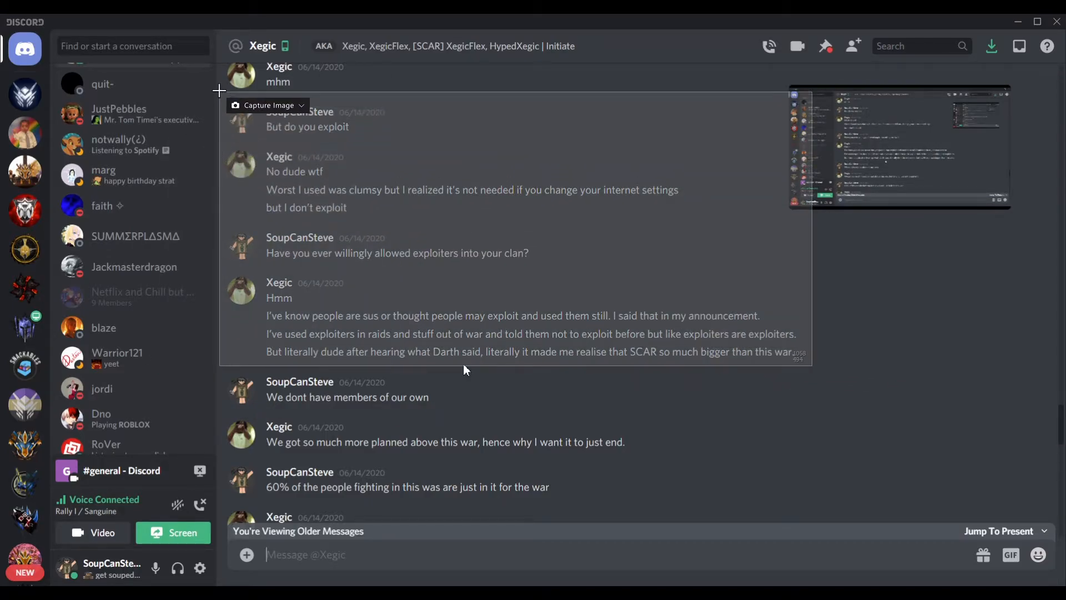
pyautogui.click(173, 532)
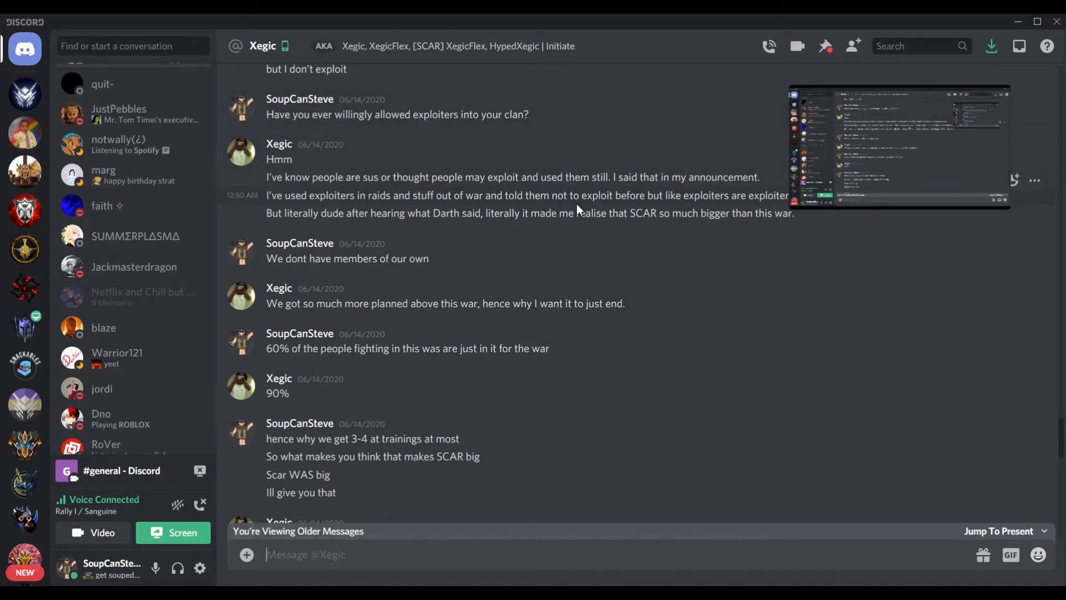
# Scroll further through the Xegic DM's June 14 discussion about SCAR and the war.
pyautogui.scroll(-3)
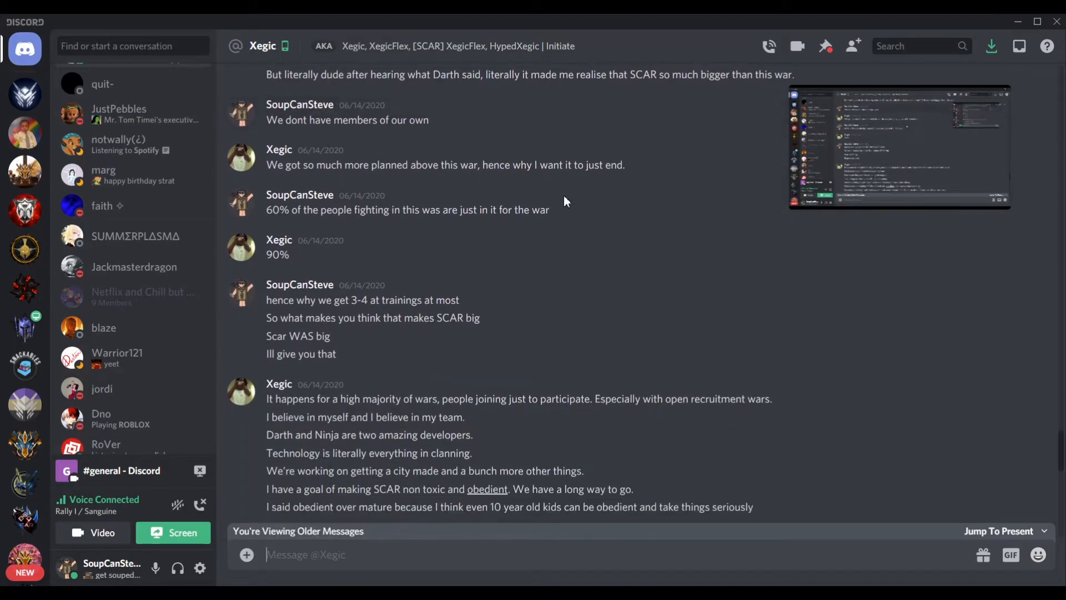
pyautogui.scroll(-3)
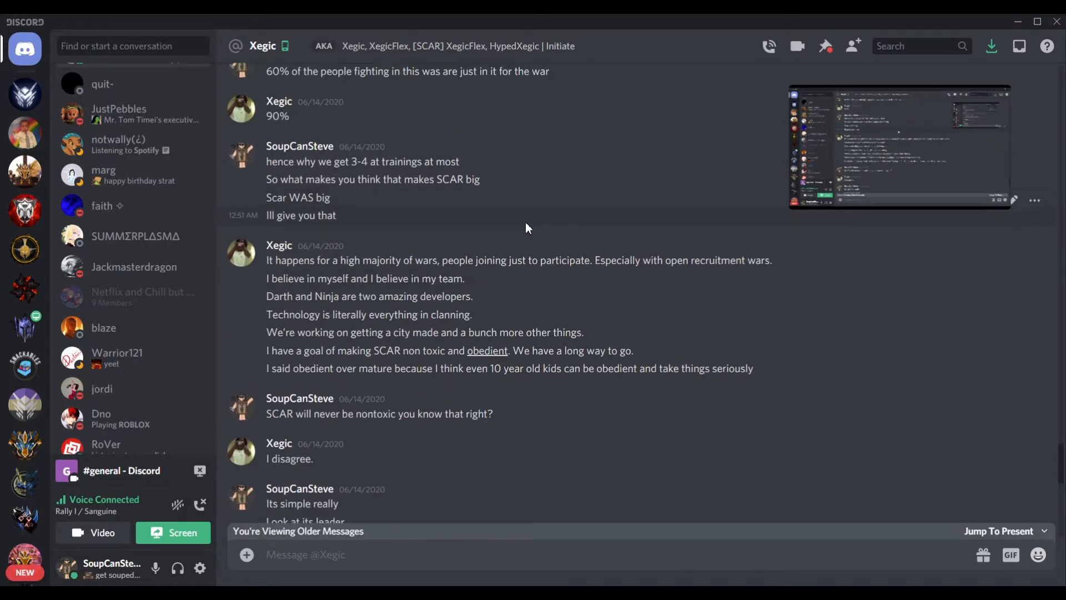
pyautogui.scroll(-3)
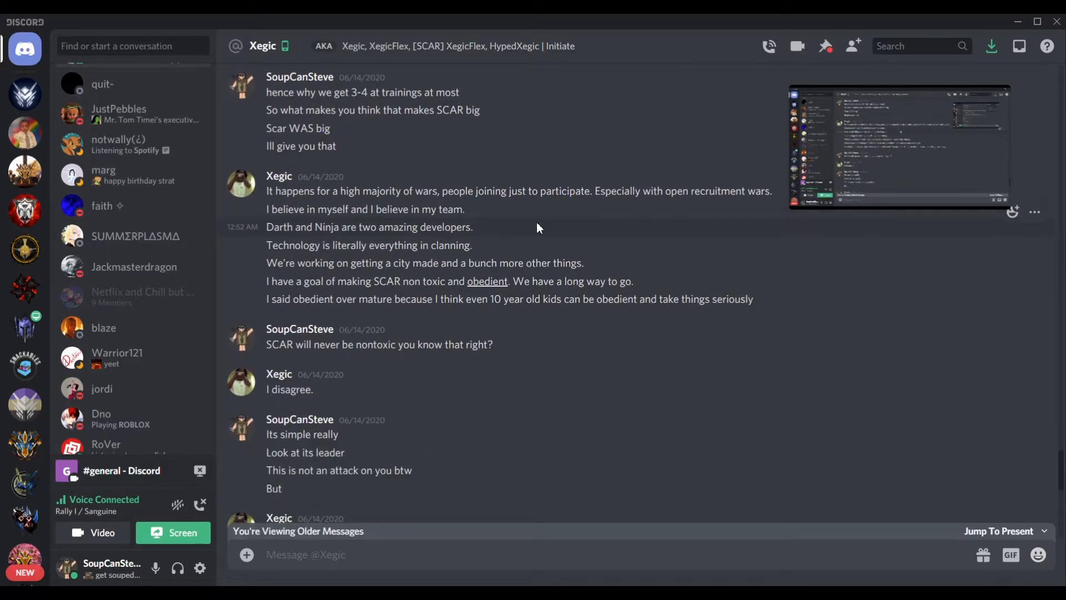
pyautogui.scroll(-3)
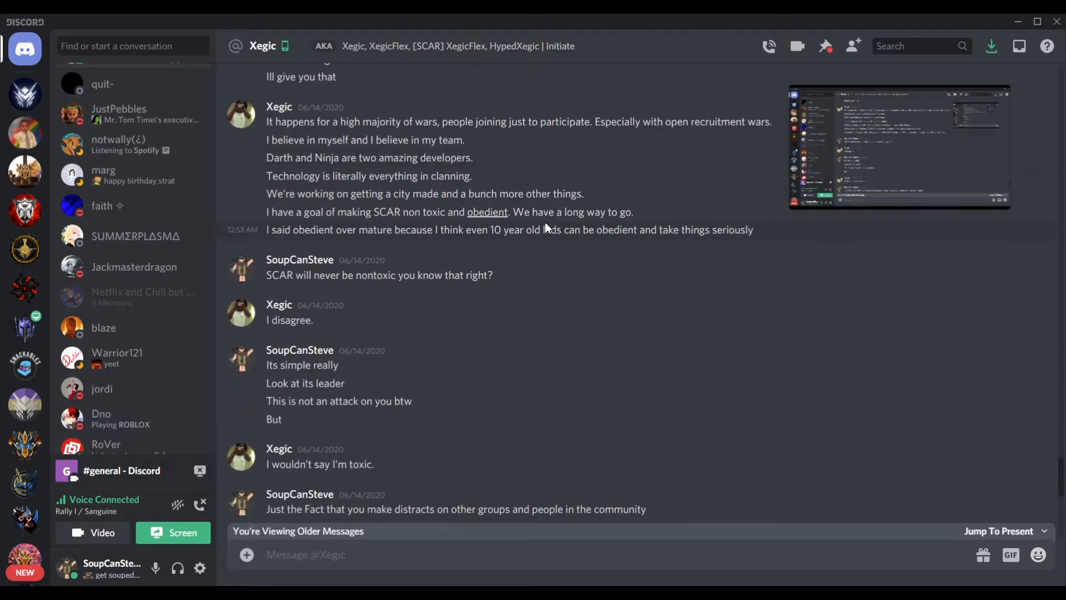
pyautogui.scroll(-3)
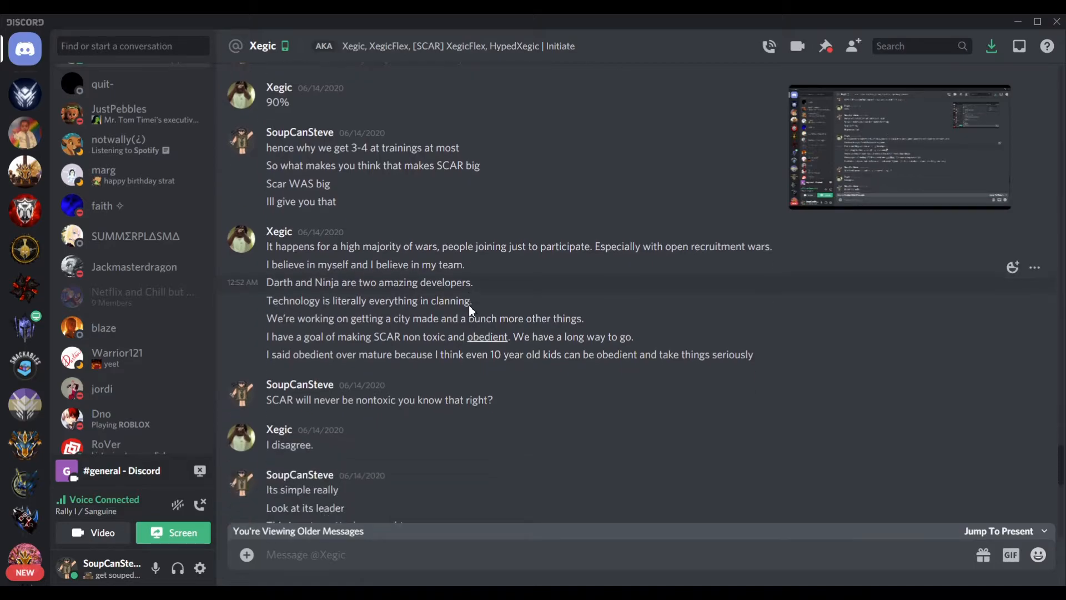
pyautogui.scroll(-3)
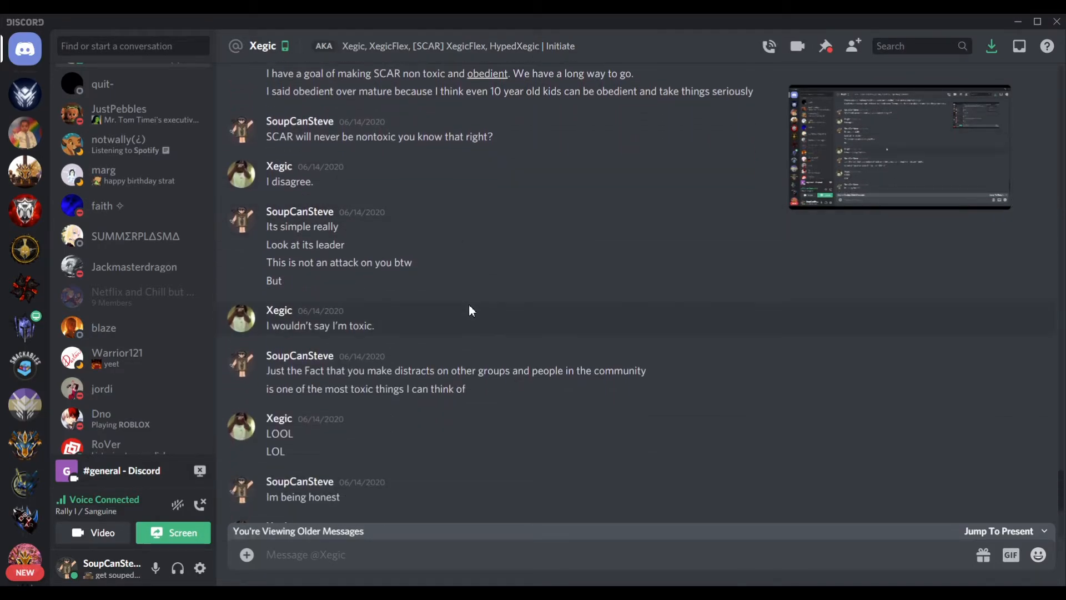
pyautogui.scroll(-3)
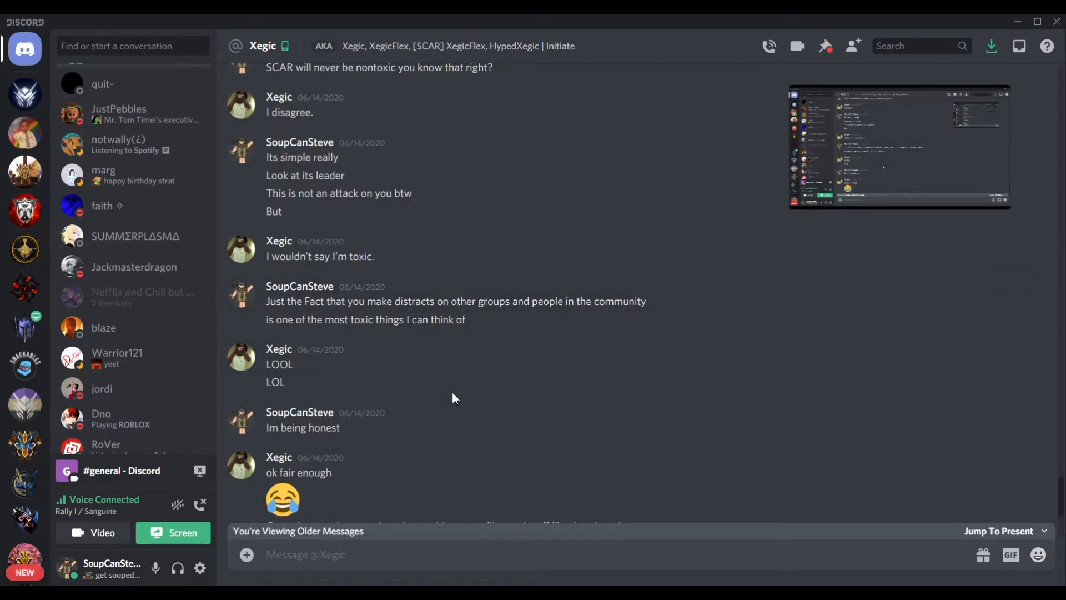
pyautogui.scroll(-3)
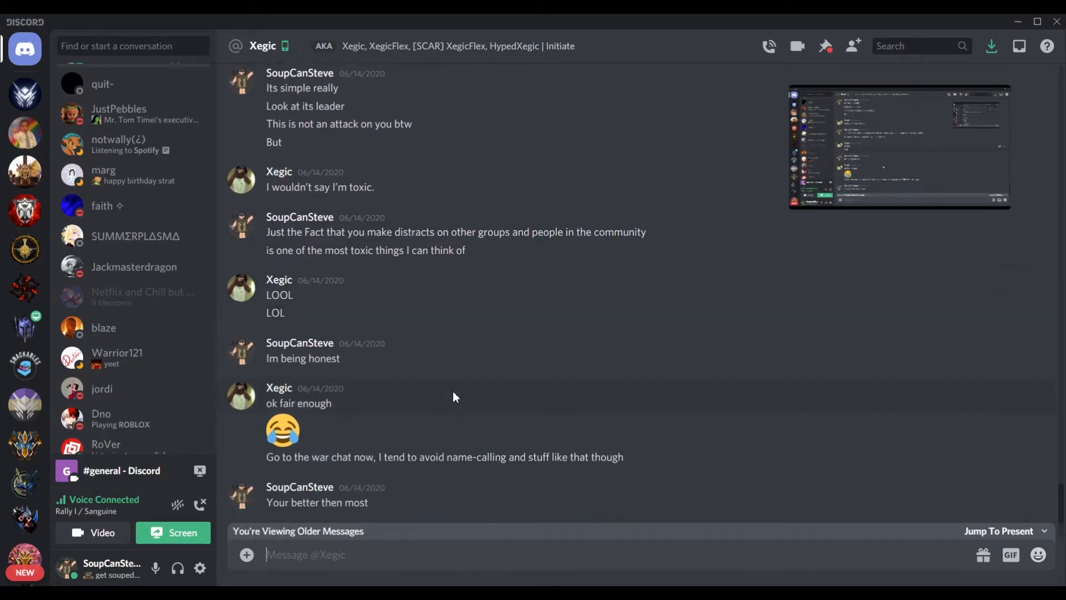
pyautogui.scroll(-3)
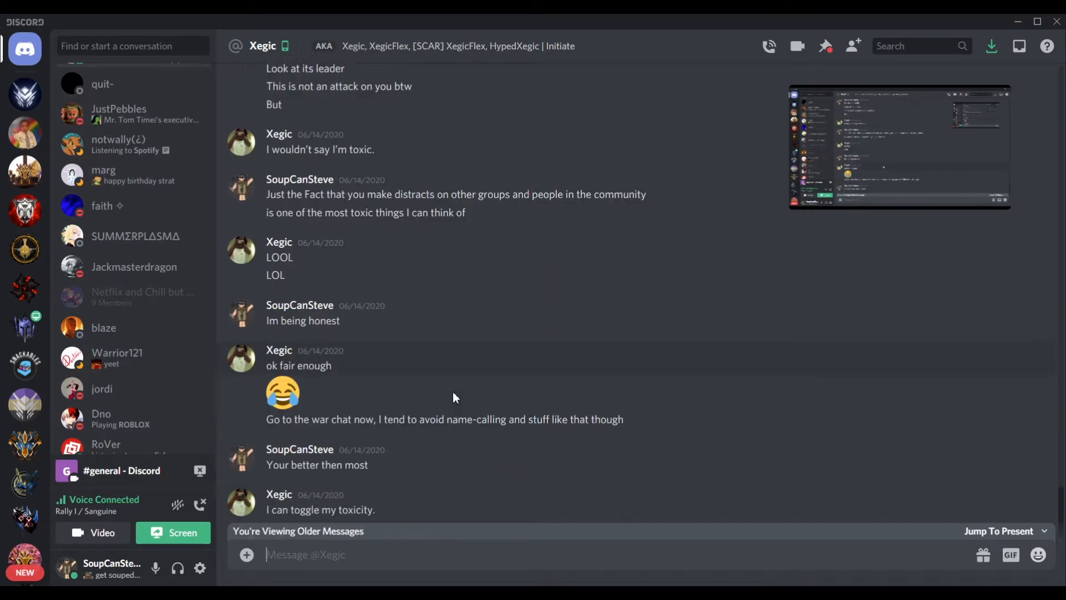
pyautogui.scroll(-3)
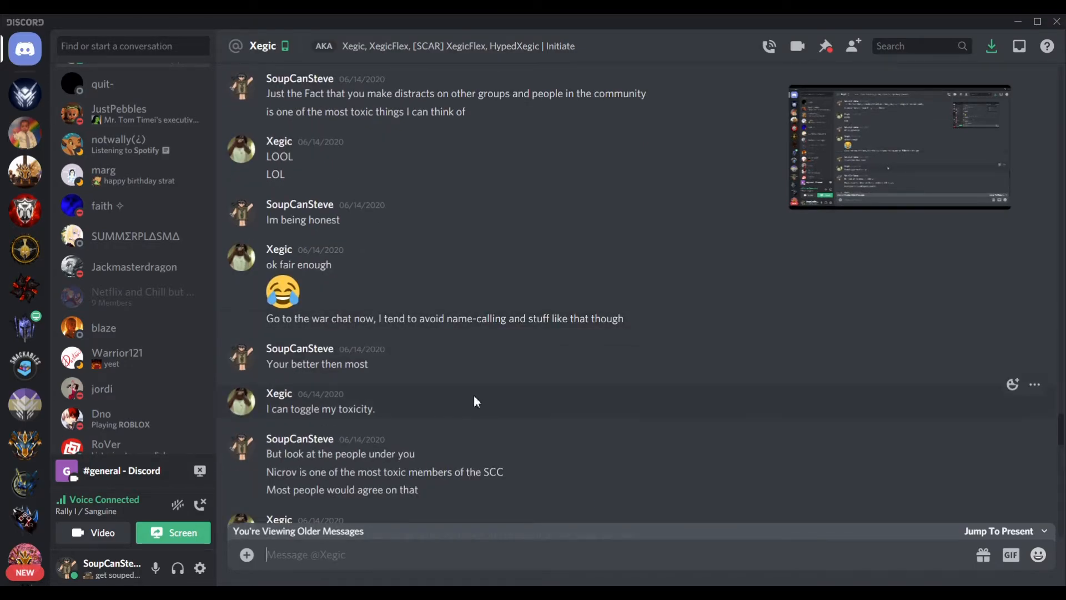
# Continue down to the long messages about SCAR's toxicity, the RO war and not supporting the group.
pyautogui.scroll(-3)
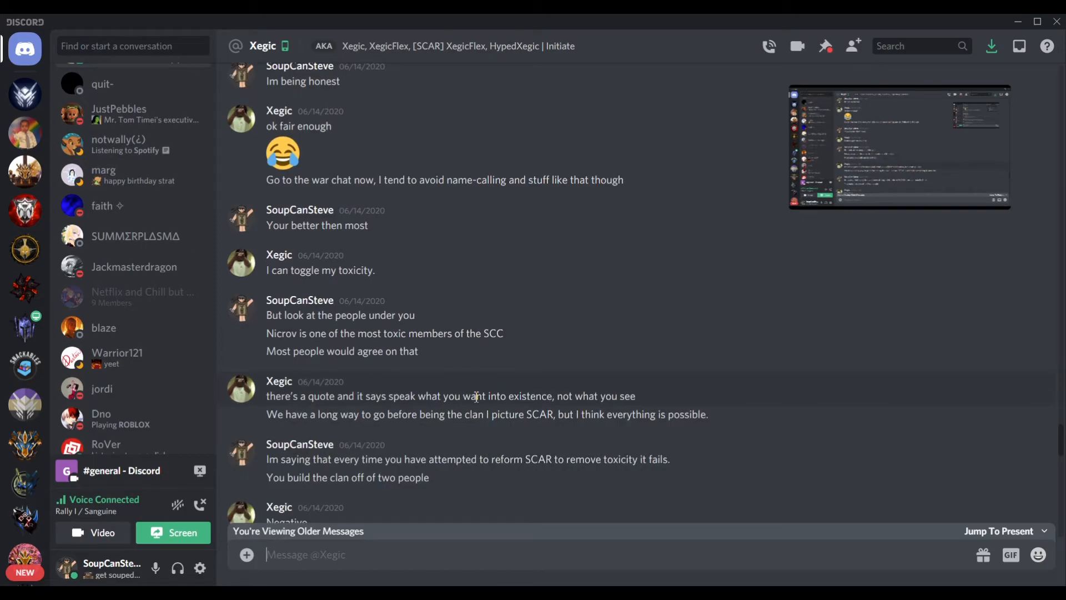
pyautogui.scroll(-3)
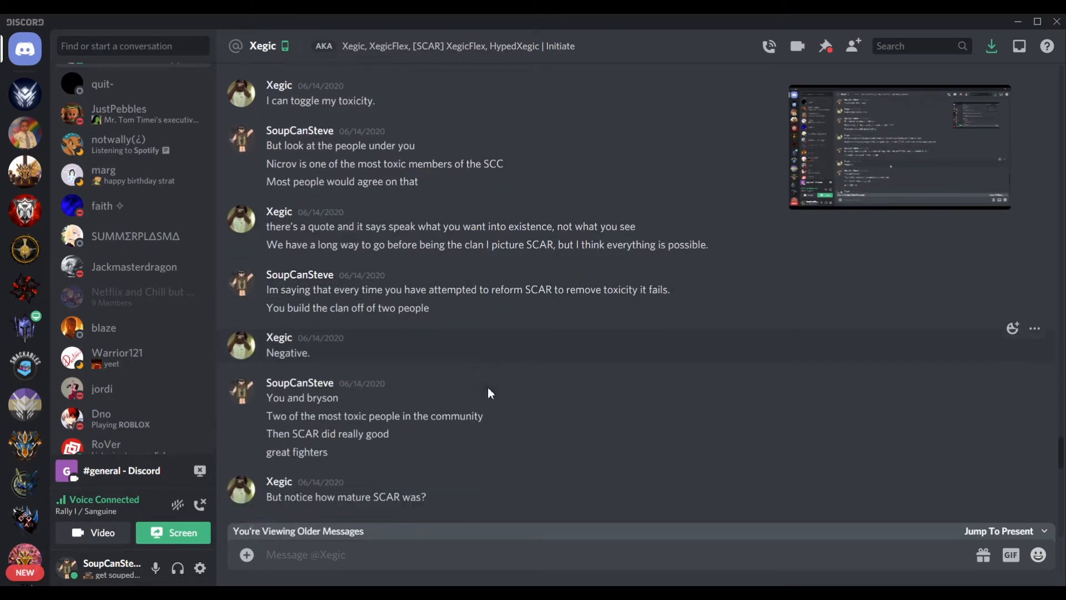
pyautogui.scroll(-3)
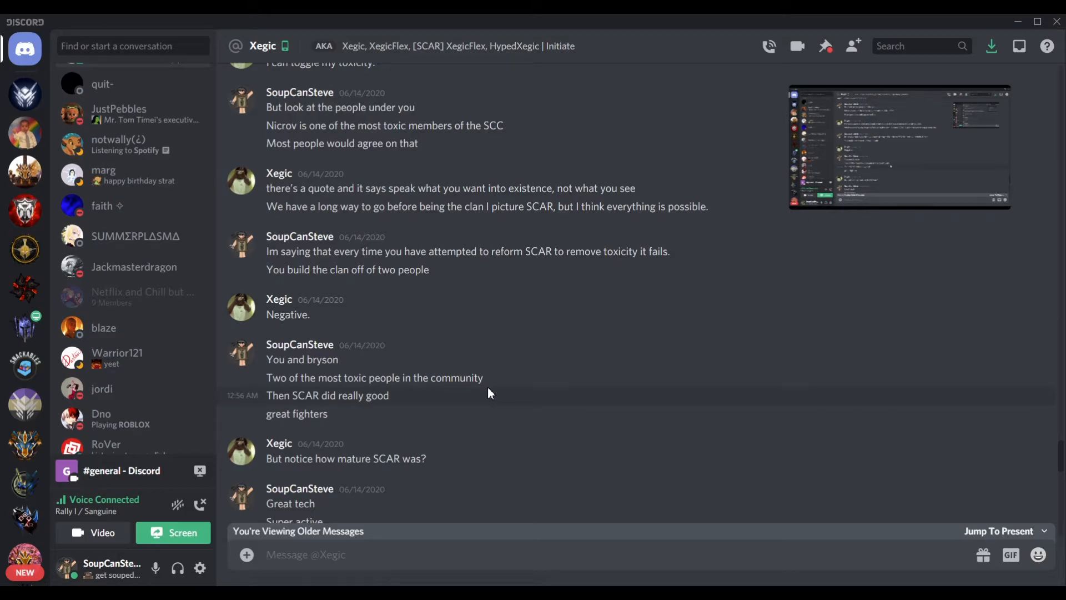
pyautogui.scroll(-3)
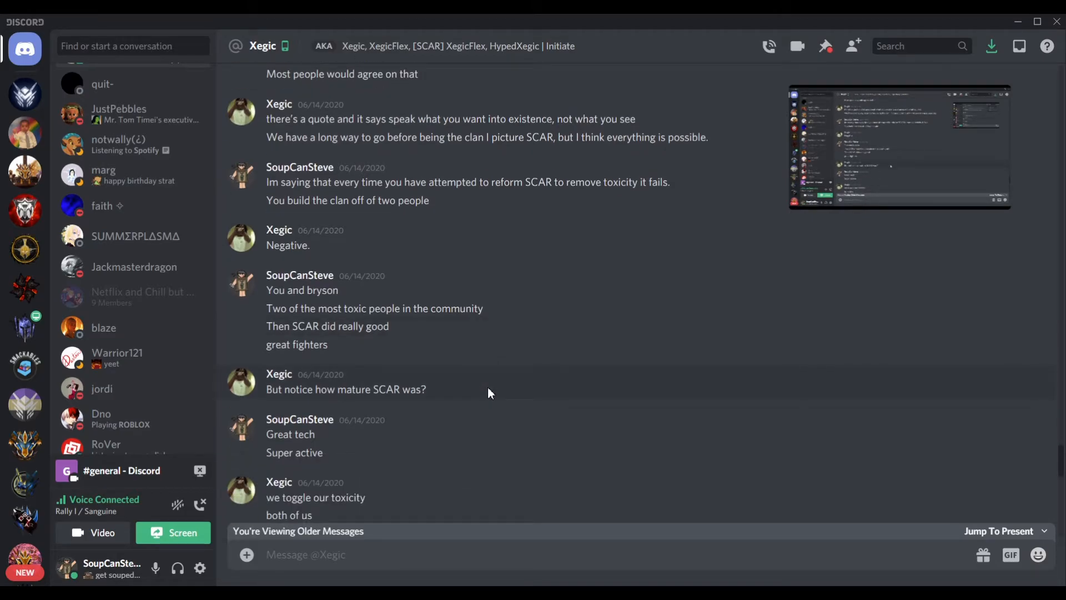
pyautogui.scroll(-3)
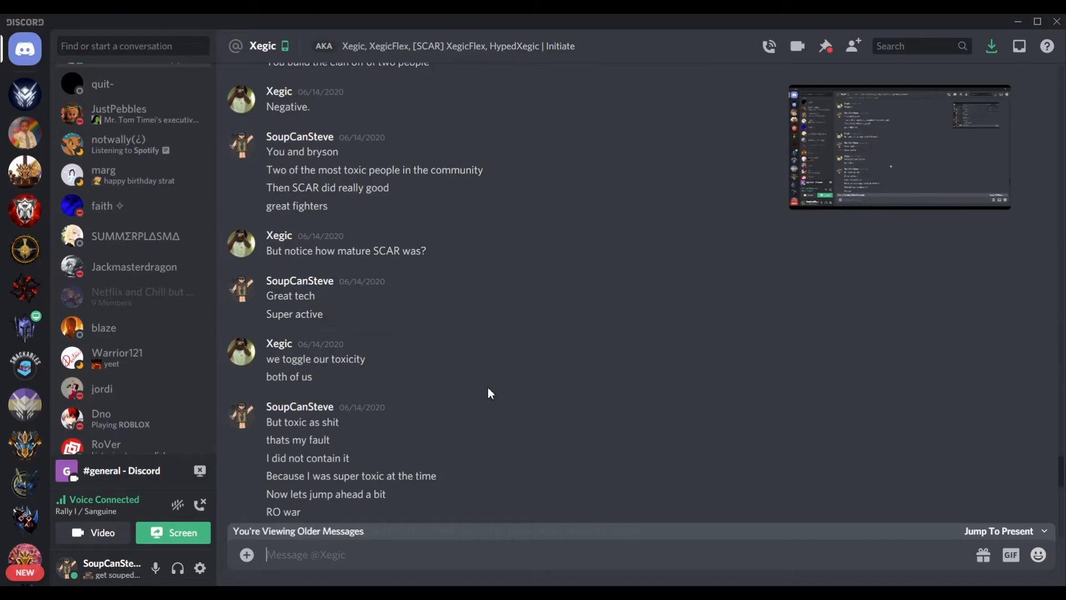
pyautogui.scroll(-3)
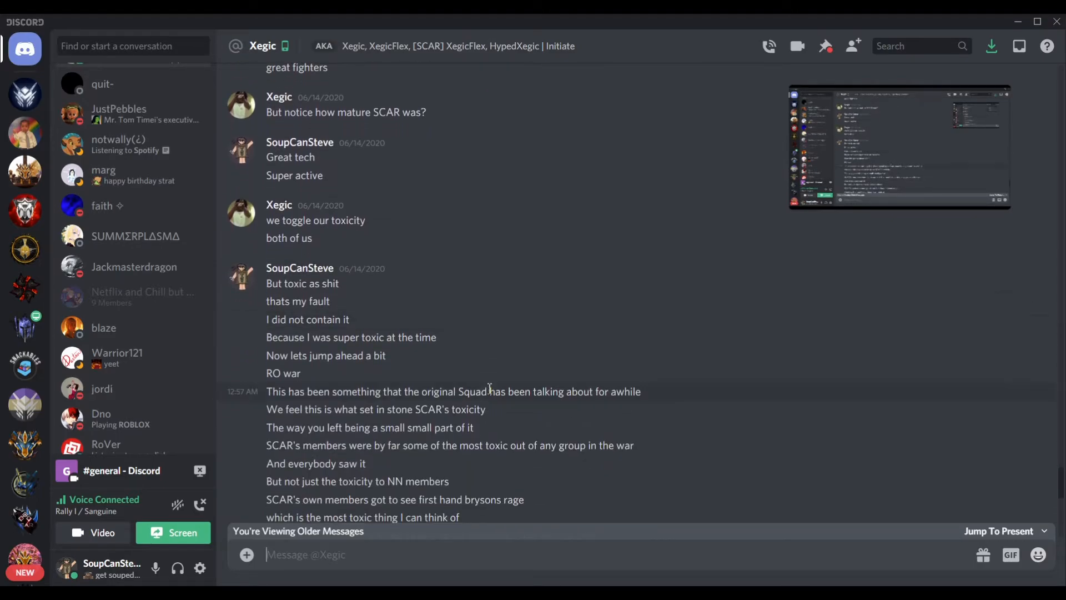
pyautogui.scroll(-3)
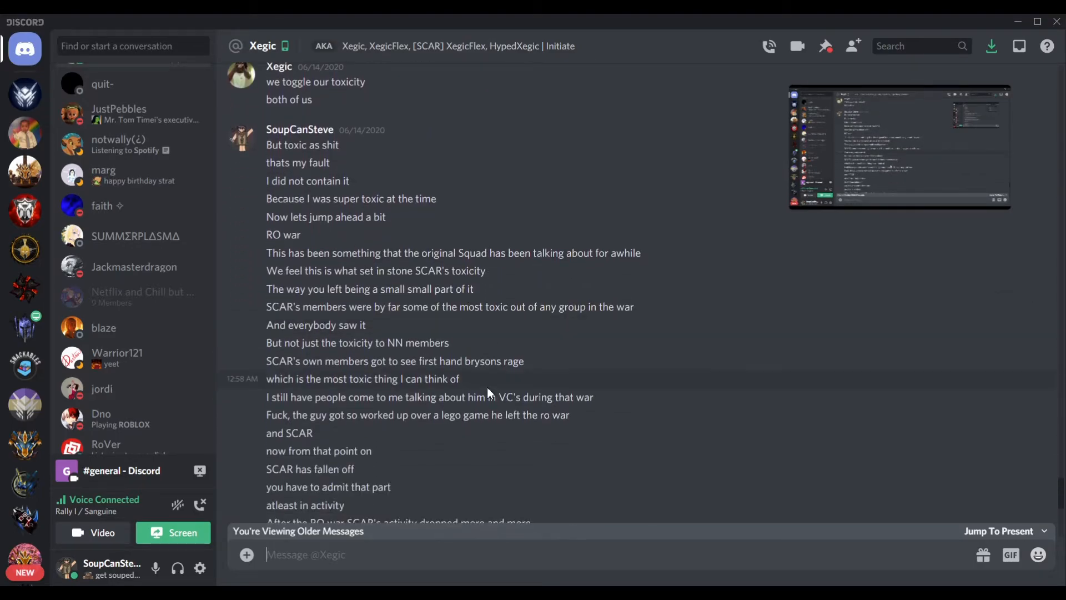
pyautogui.scroll(-3)
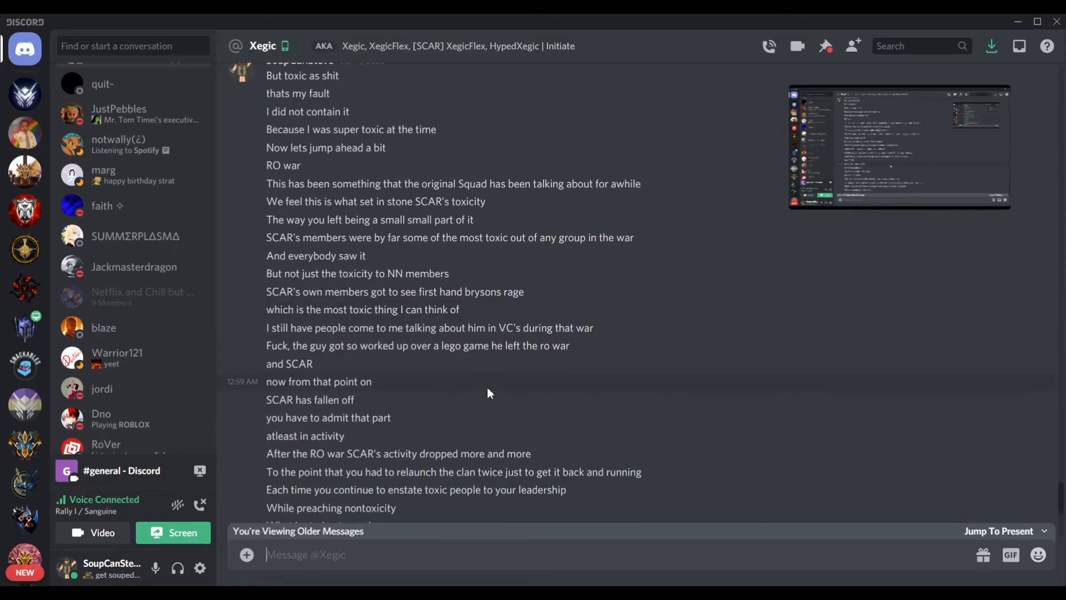
pyautogui.scroll(-3)
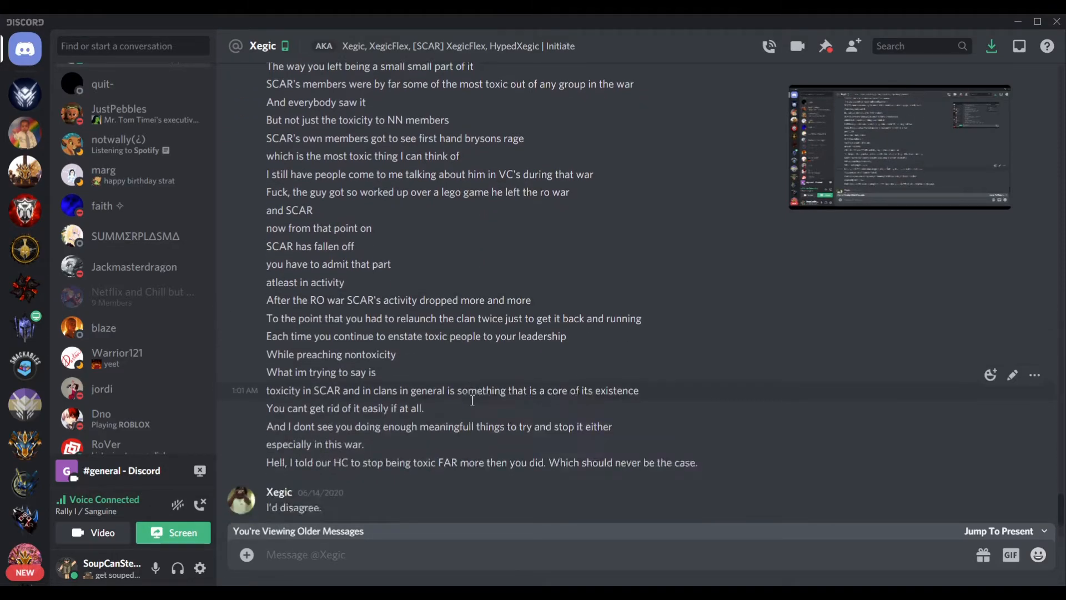
pyautogui.scroll(-3)
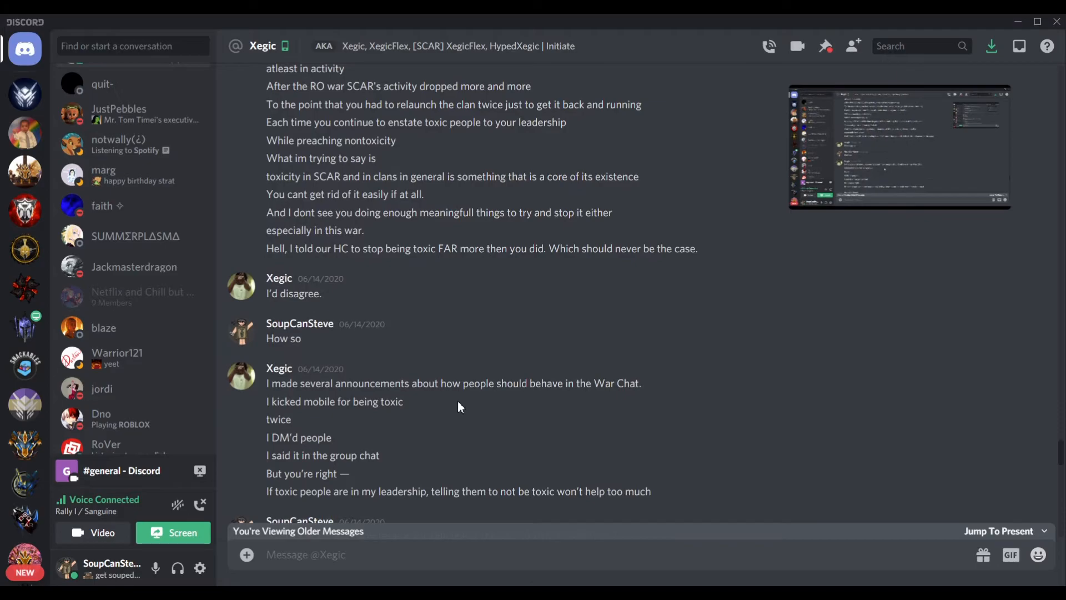
pyautogui.scroll(-3)
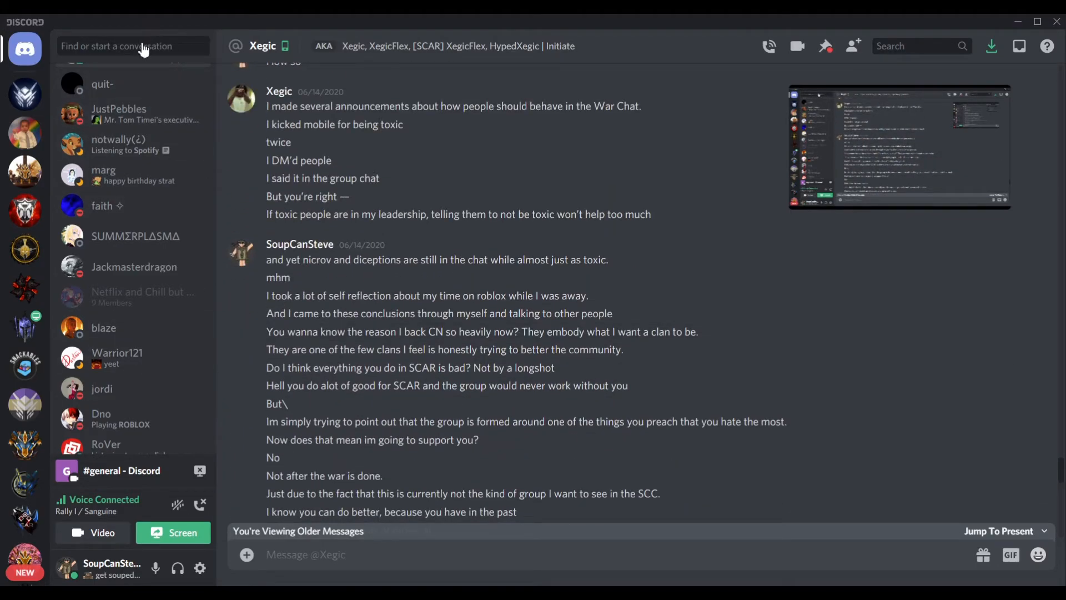
# Switch to the direct message conversation with chen via the Quick Switcher.
pyautogui.write('chen')
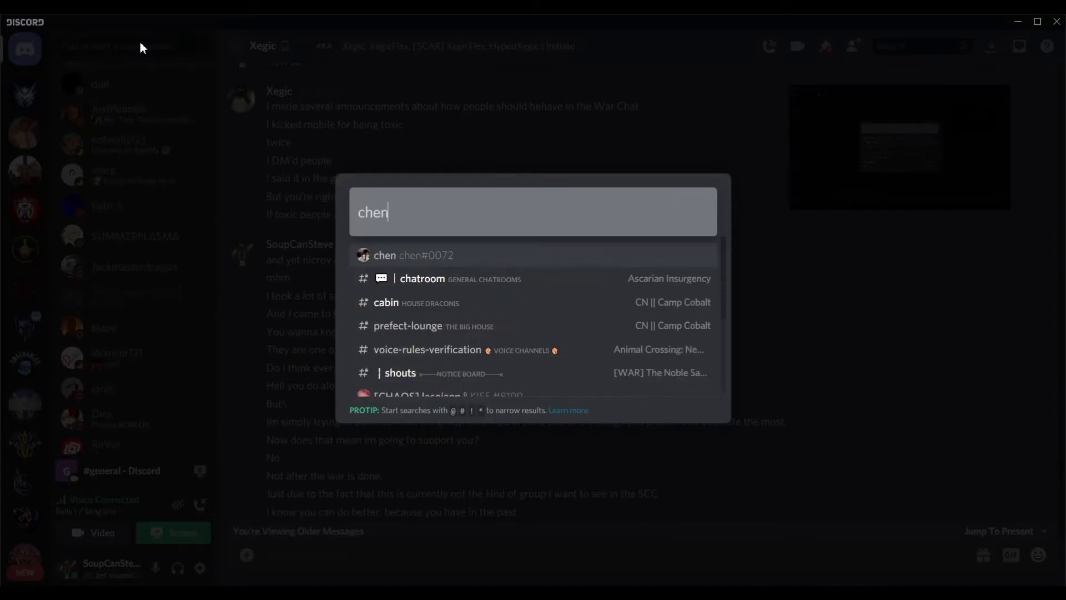
pyautogui.click(413, 255)
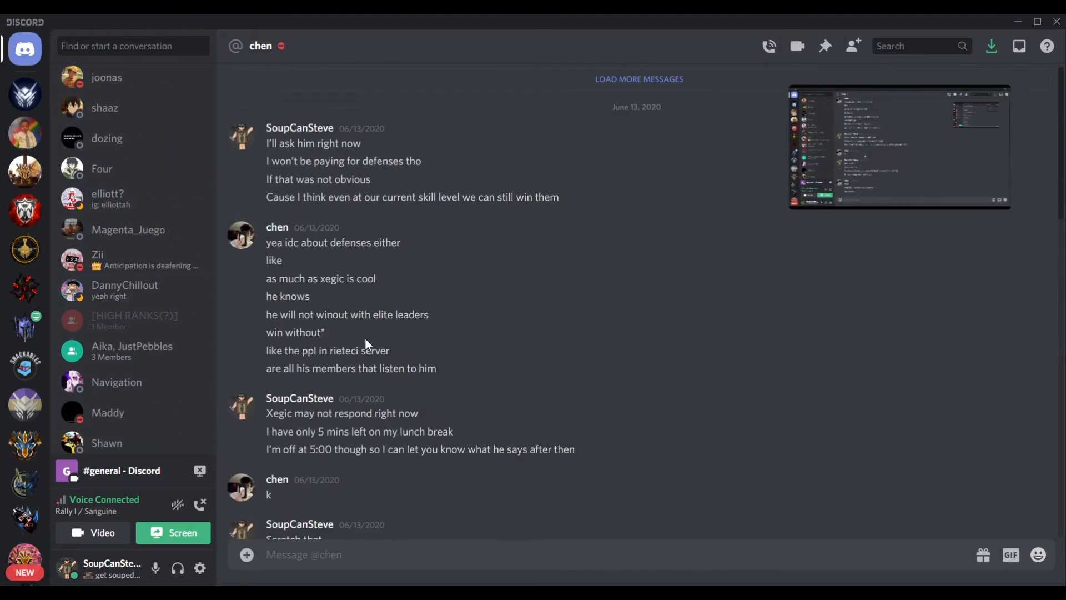
# Scroll the chen DM through the June 13 negotiation over paid war leadership down to the 20 usd per raid win offer.
pyautogui.scroll(-3)
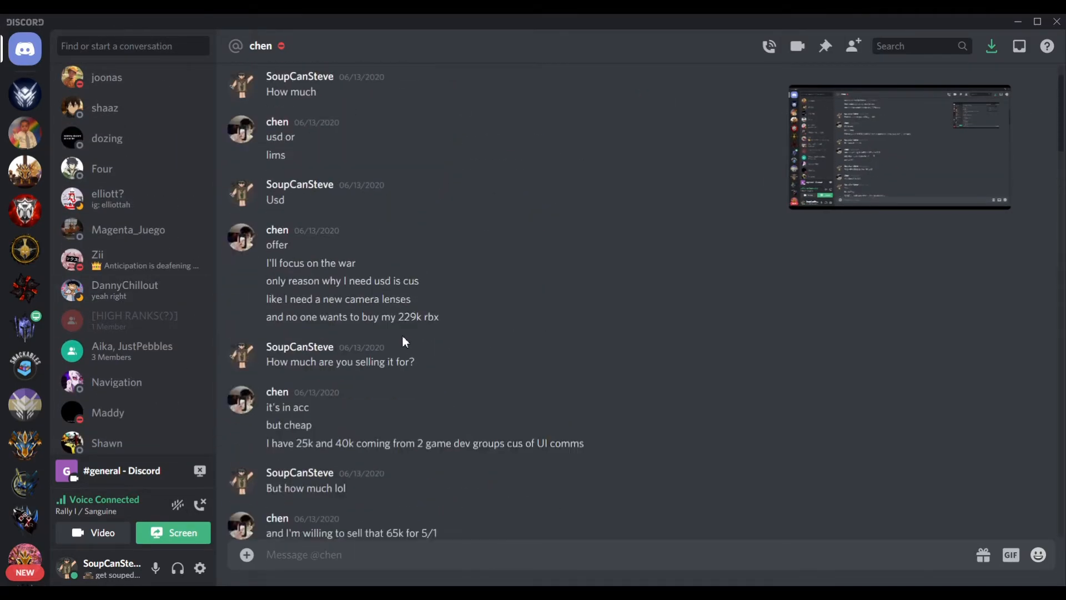
pyautogui.scroll(-3)
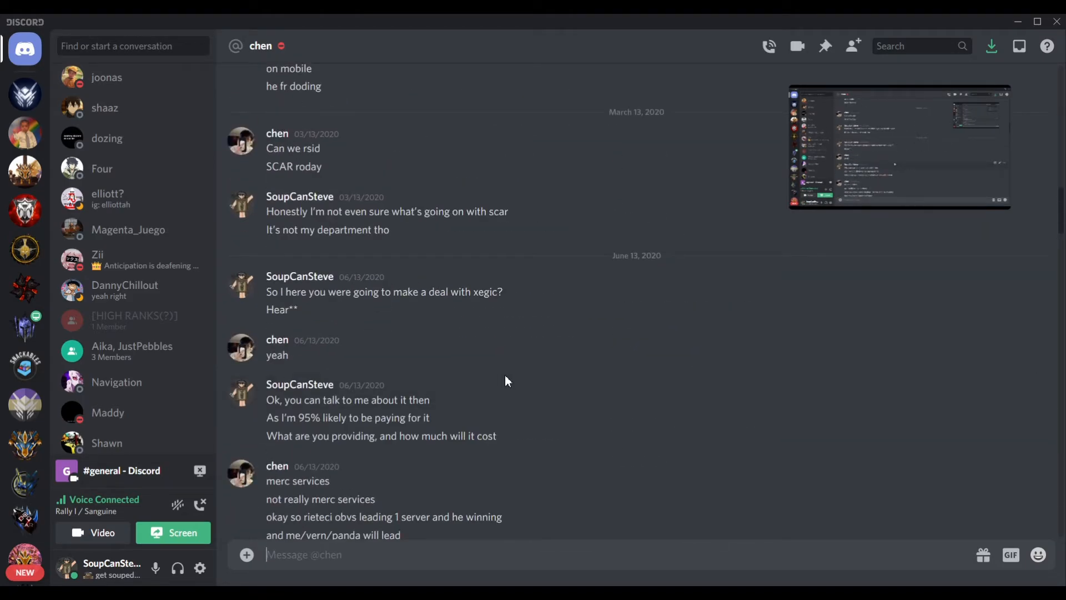
pyautogui.scroll(-3)
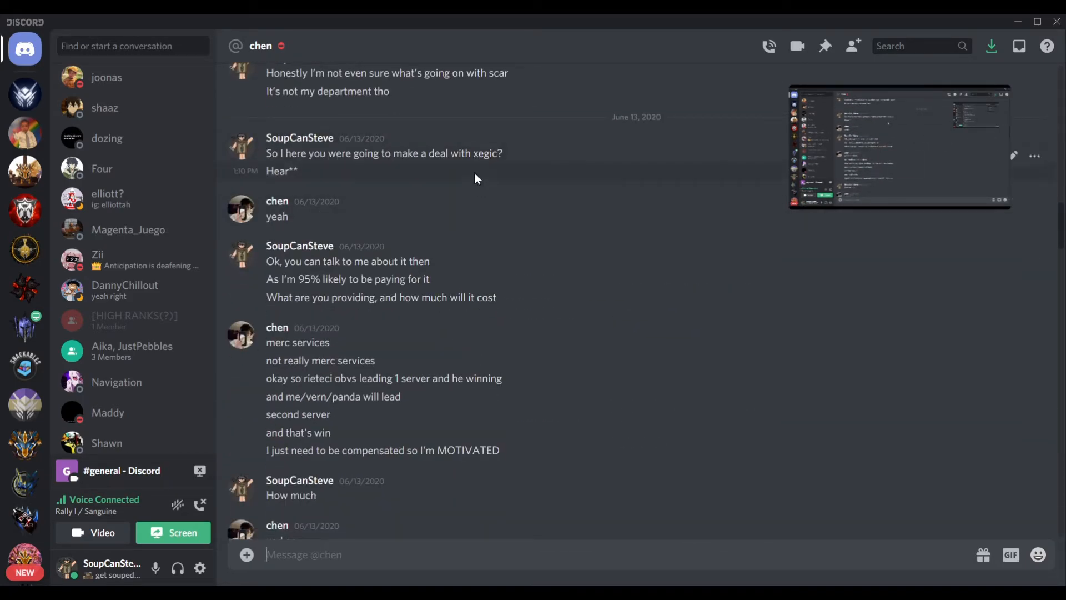
pyautogui.moveTo(353, 183)
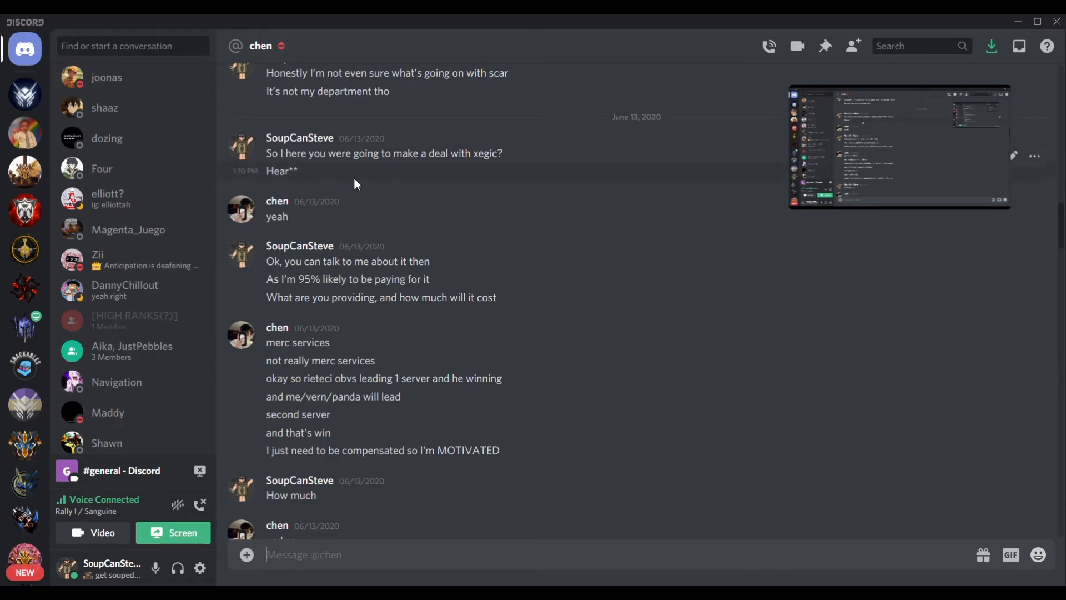
pyautogui.scroll(-3)
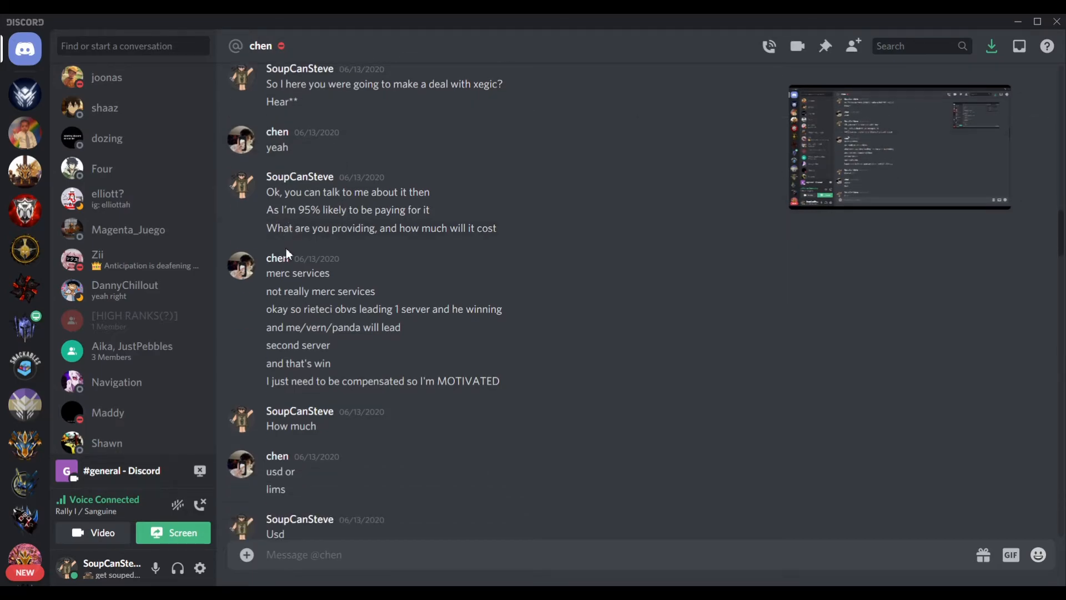
pyautogui.scroll(-3)
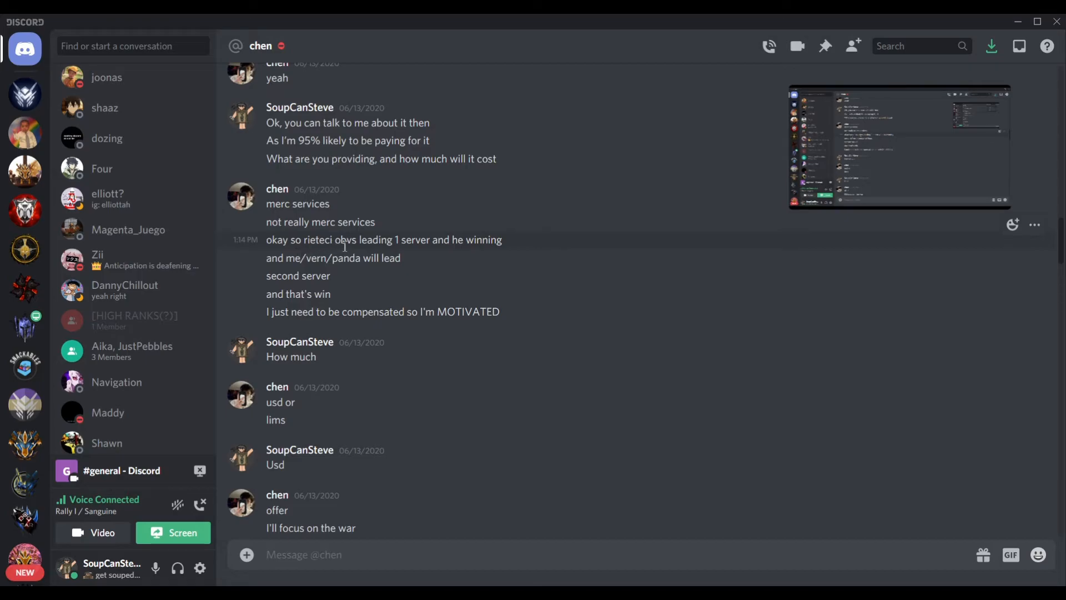
pyautogui.scroll(-3)
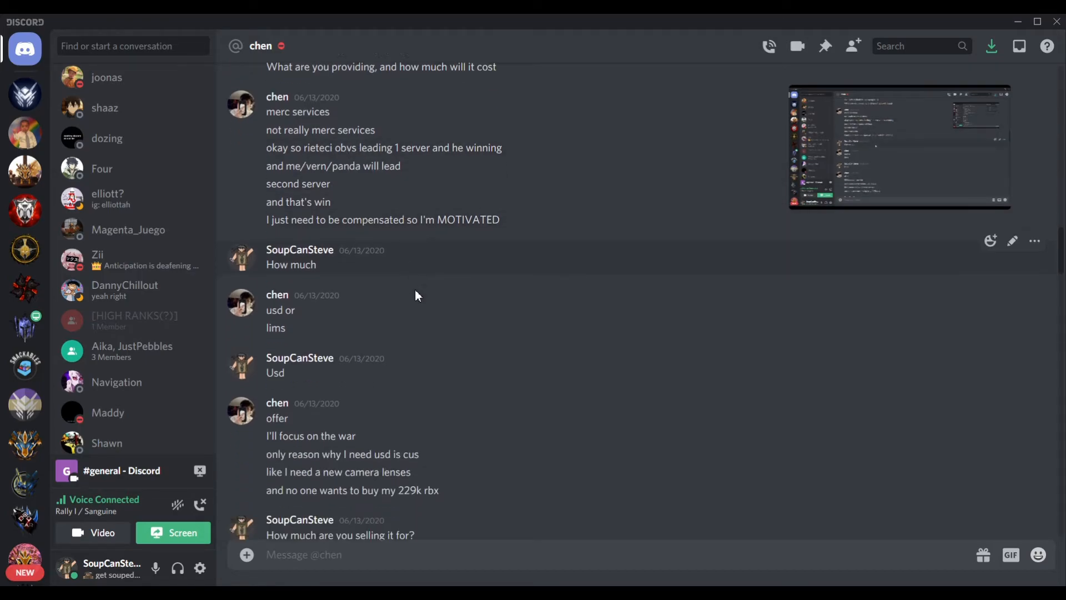
pyautogui.scroll(-3)
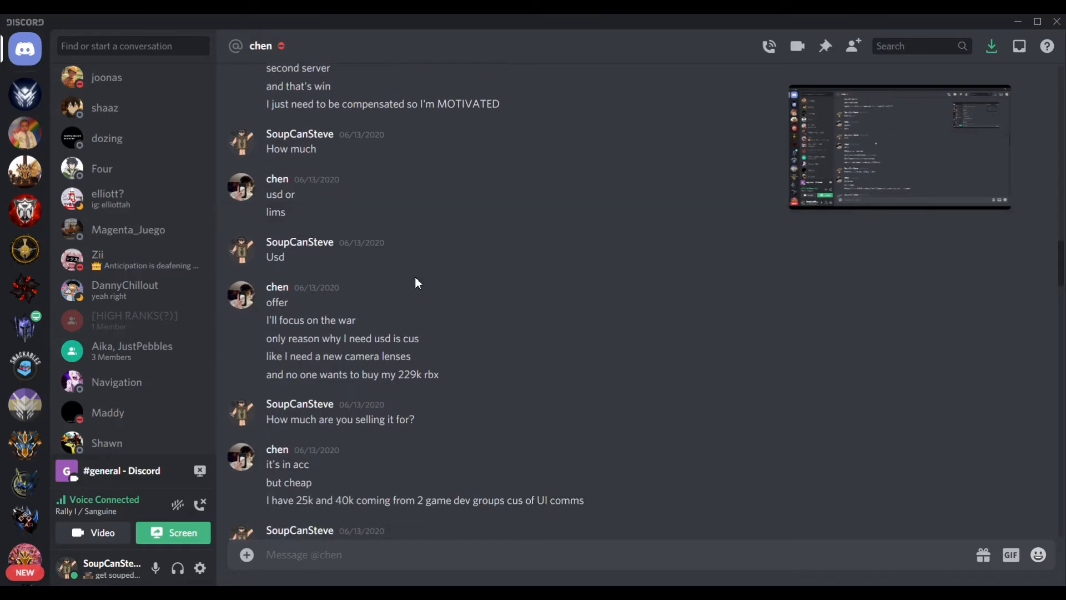
pyautogui.scroll(-3)
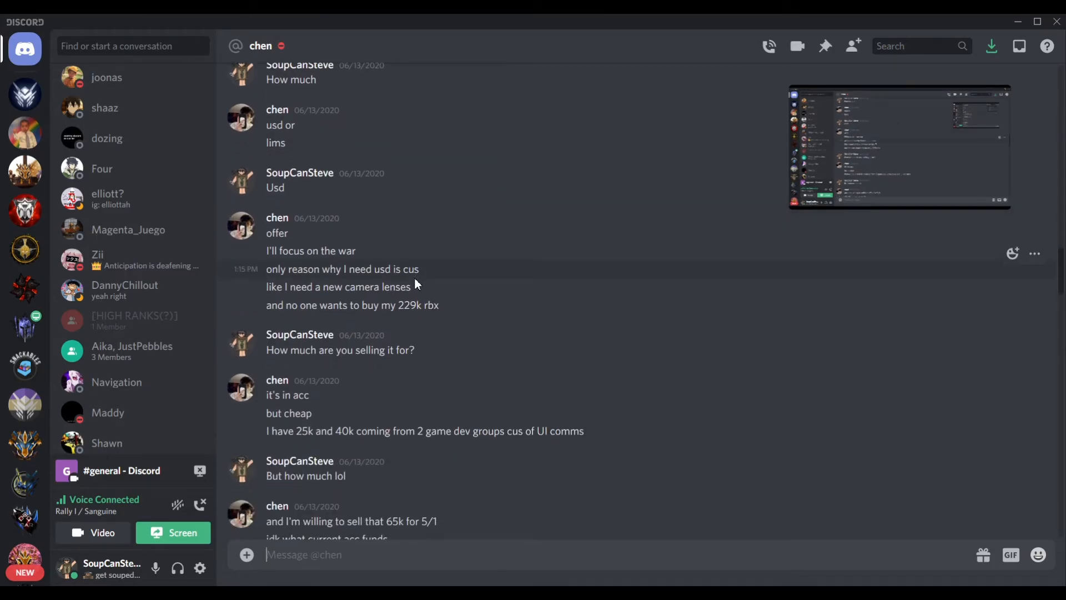
pyautogui.scroll(-3)
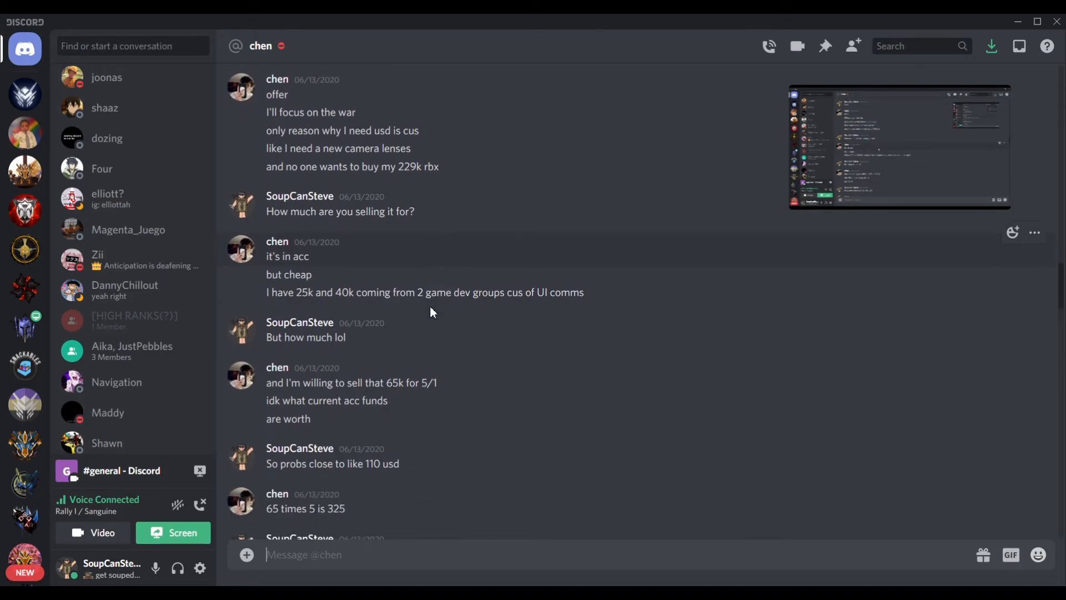
pyautogui.scroll(-3)
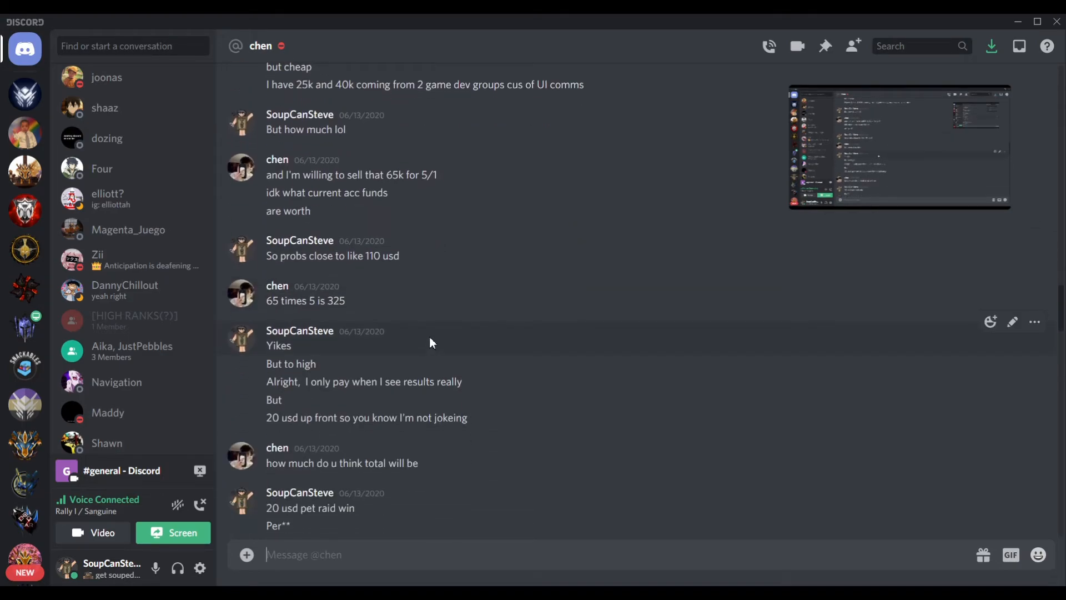
# Scroll the chen DM to where the deal settles on a flat $20 with payment held while the war is paused.
pyautogui.scroll(-3)
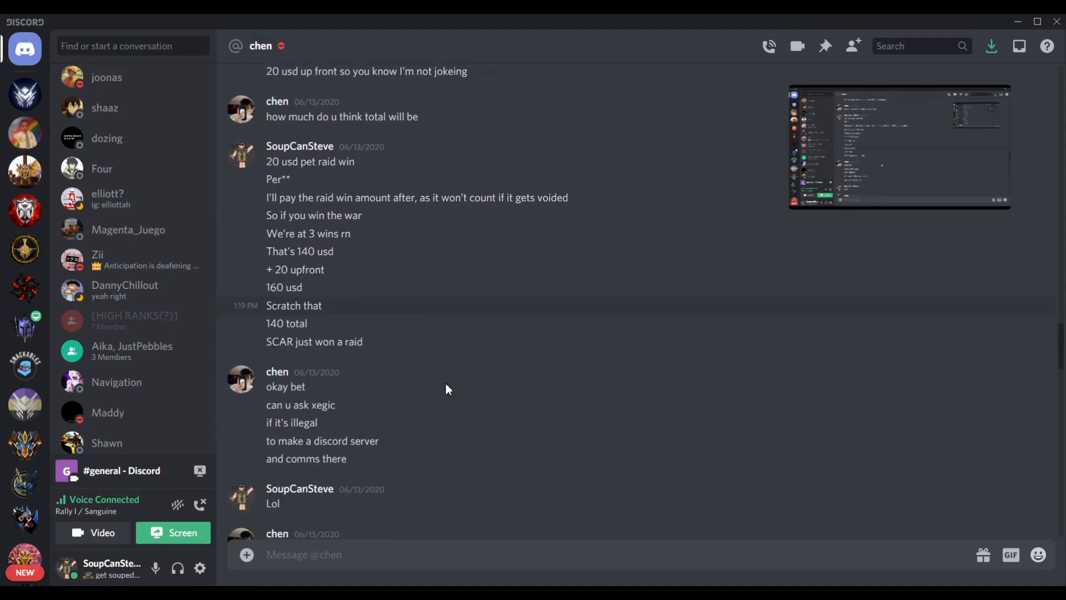
pyautogui.scroll(-3)
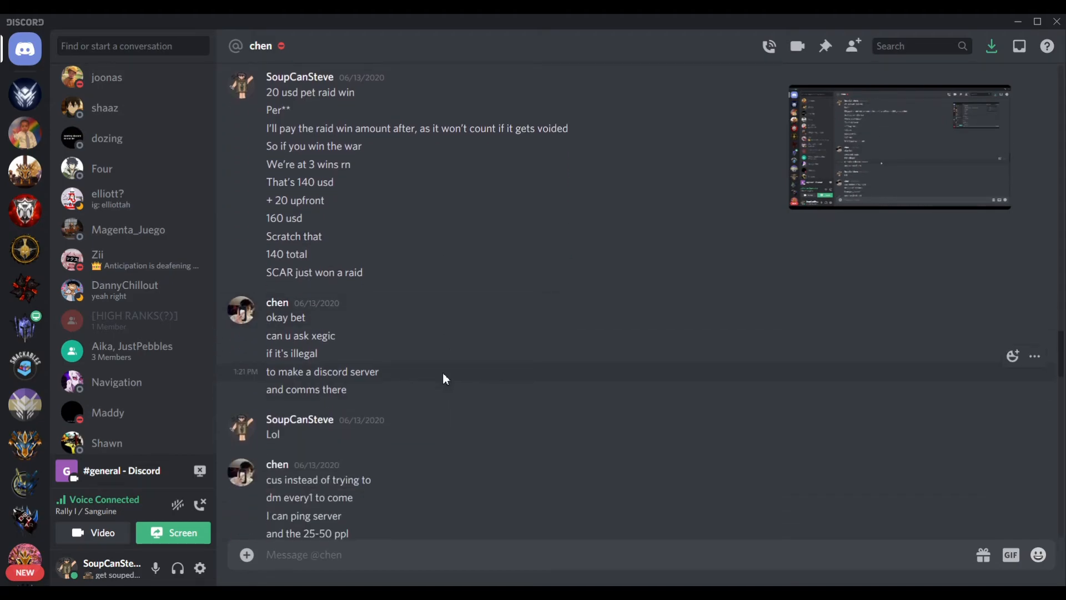
pyautogui.scroll(-3)
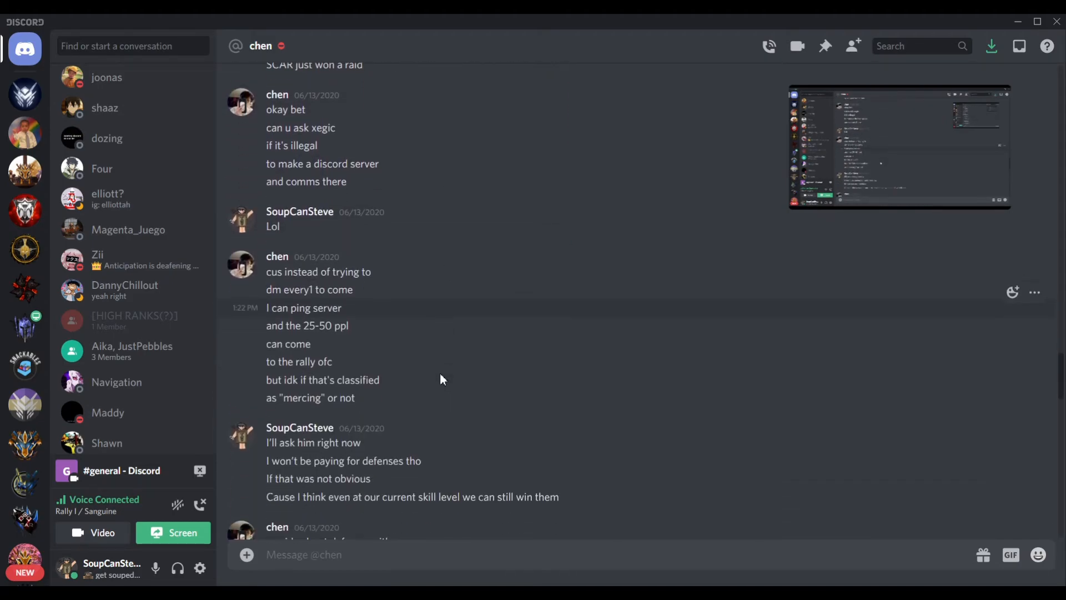
pyautogui.scroll(-3)
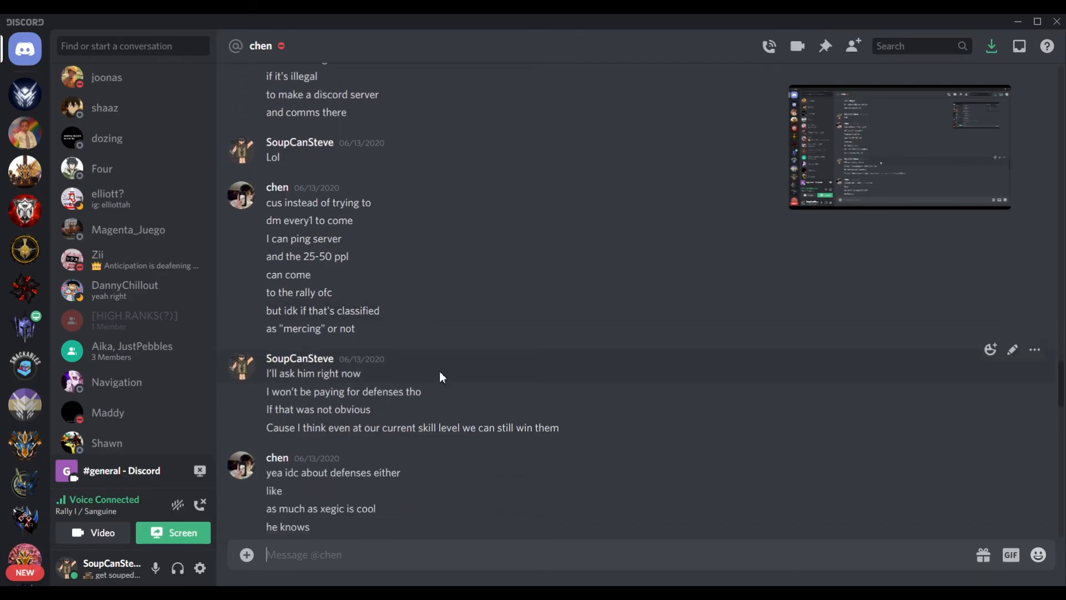
pyautogui.scroll(-3)
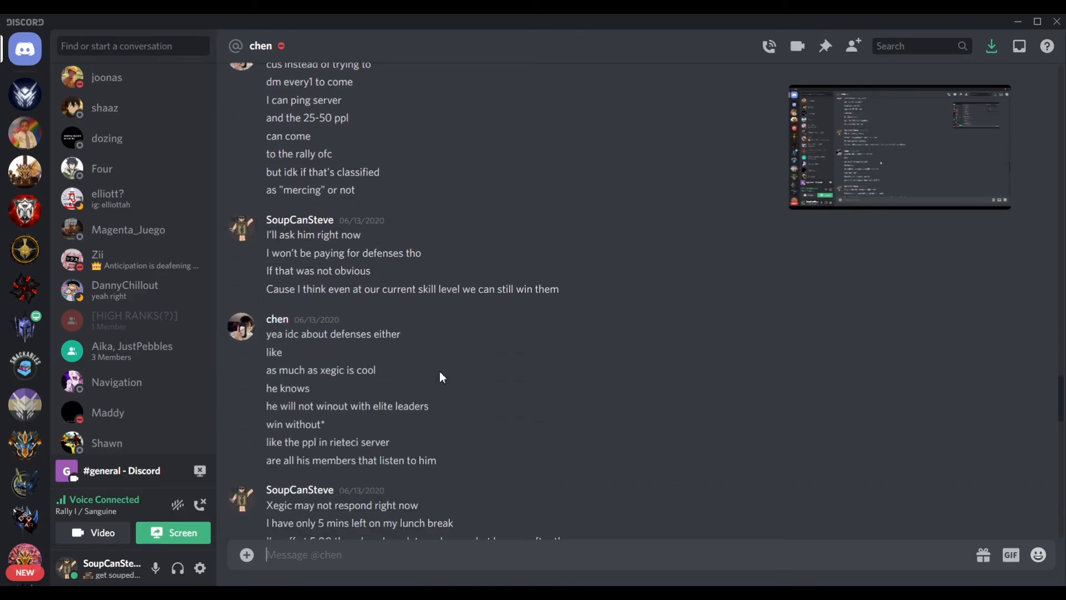
pyautogui.scroll(-3)
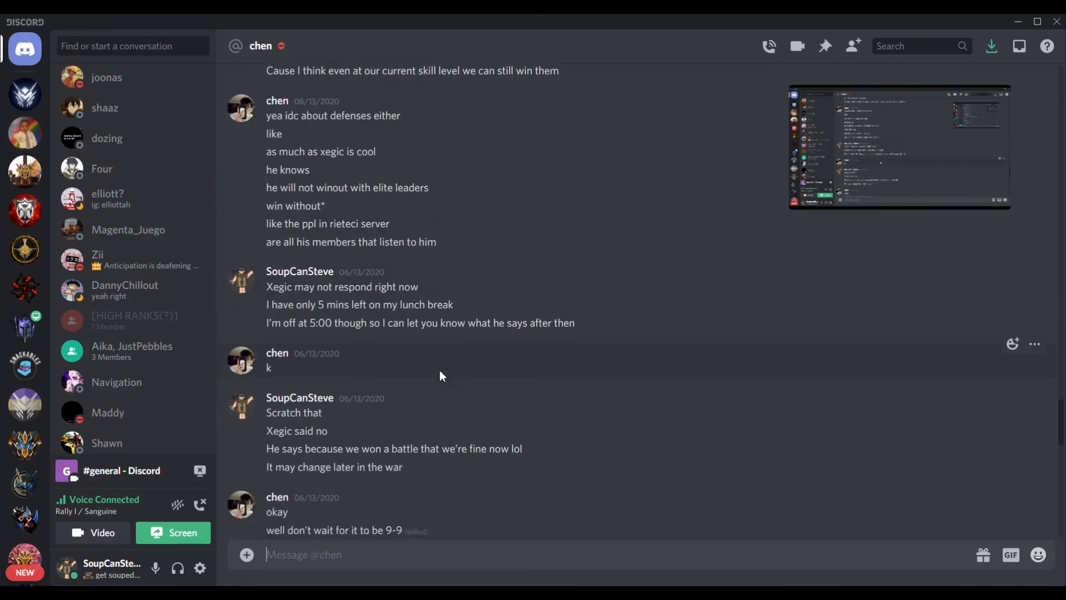
pyautogui.scroll(-3)
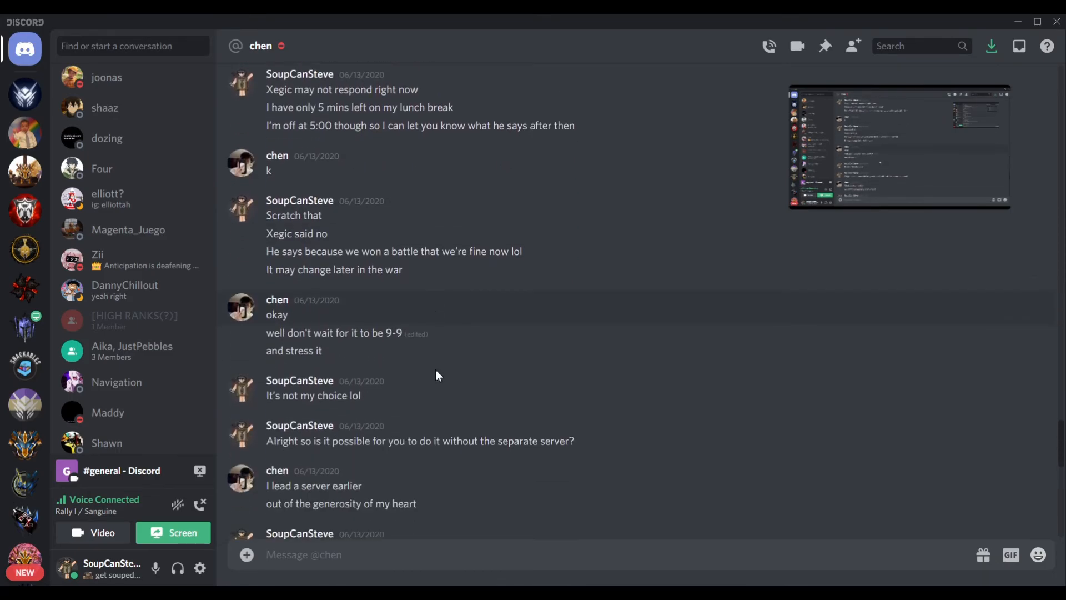
pyautogui.scroll(-3)
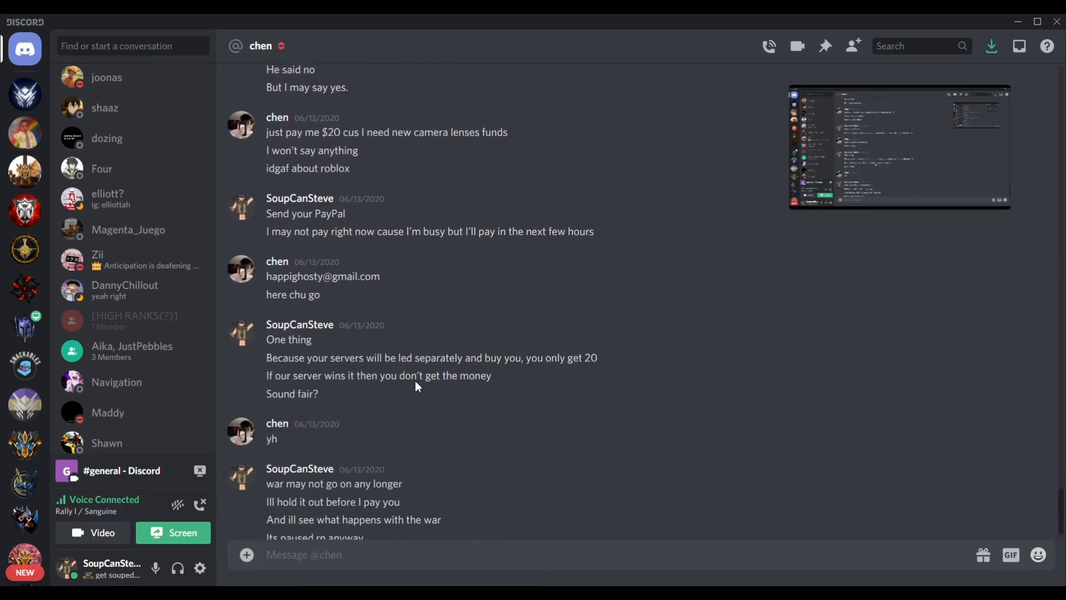
pyautogui.scroll(-3)
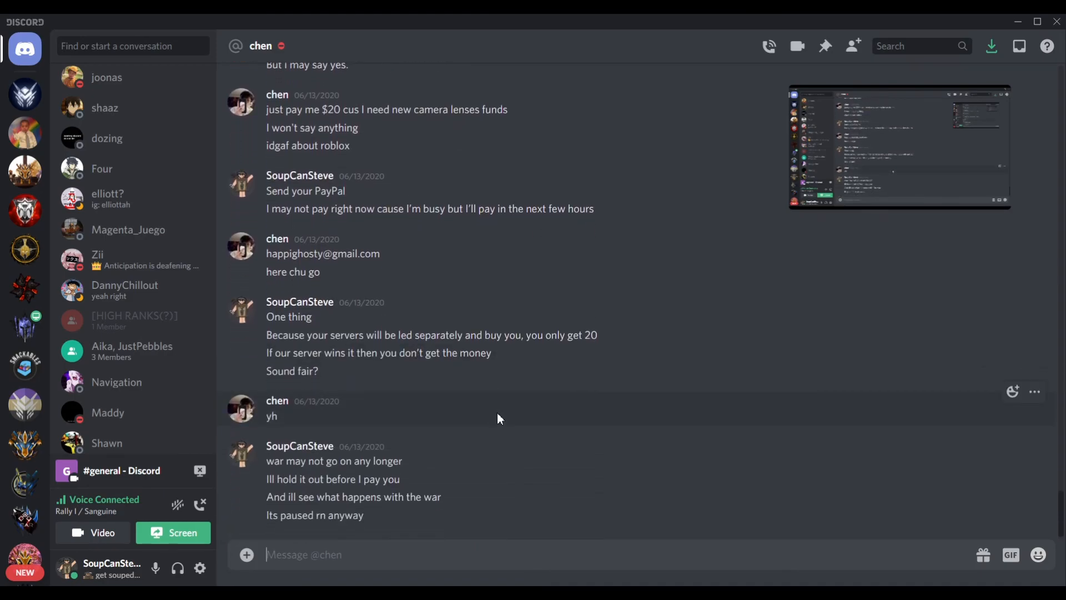
pyautogui.moveTo(456, 421)
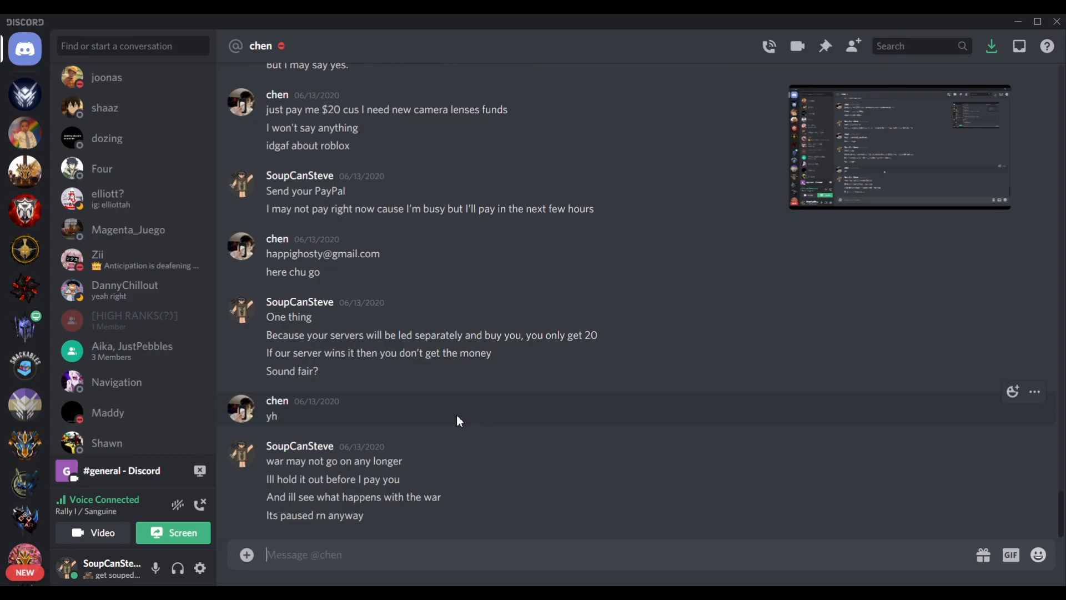
pyautogui.moveTo(390, 468)
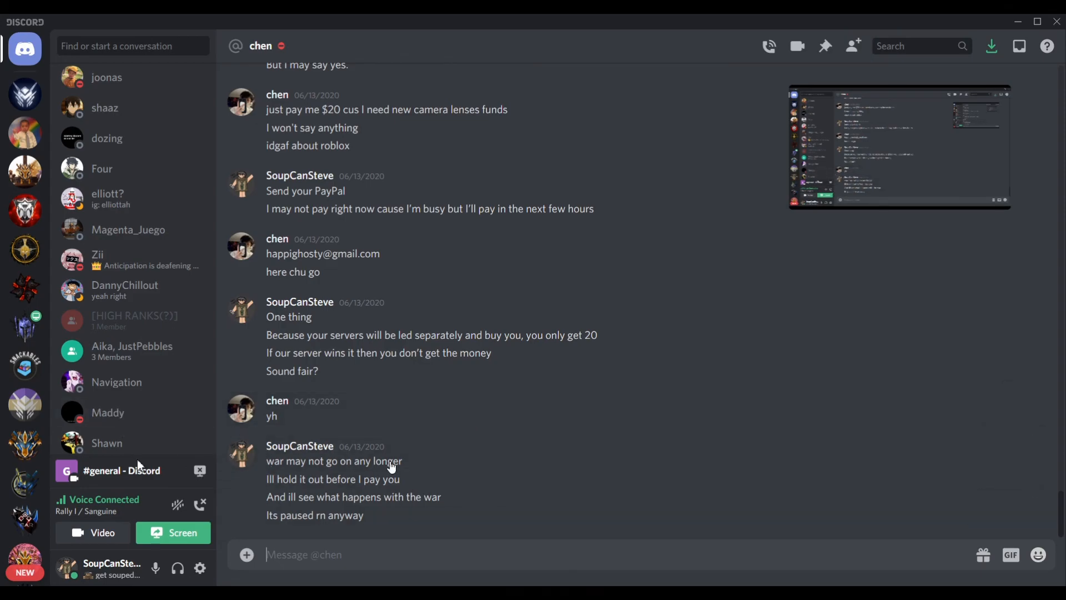